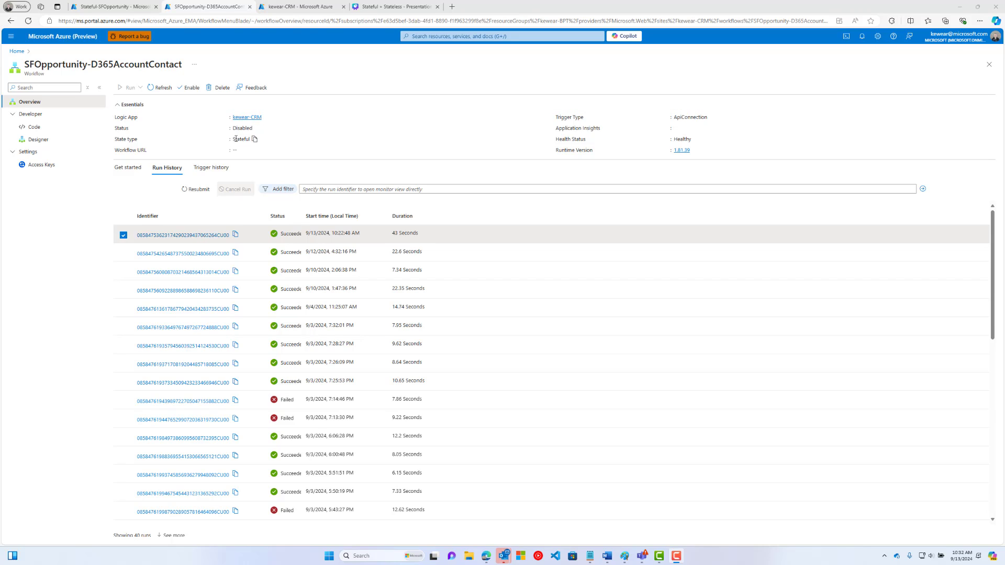
Step: Refresh Run History until the new SFOpportunity-D365AccountContact run shows Succeeded, then view its run details
double_click(241, 139)
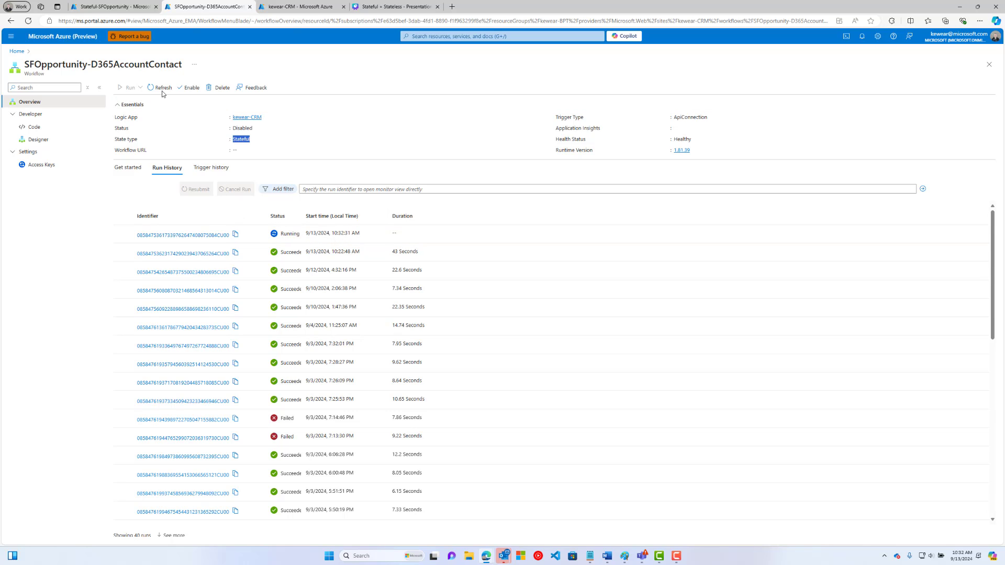
click(159, 87)
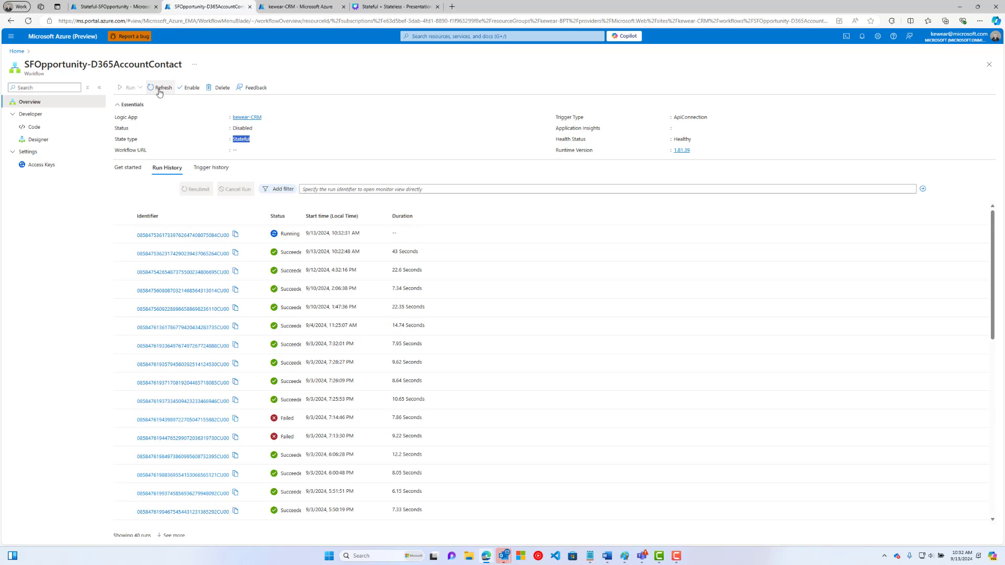
click(162, 87)
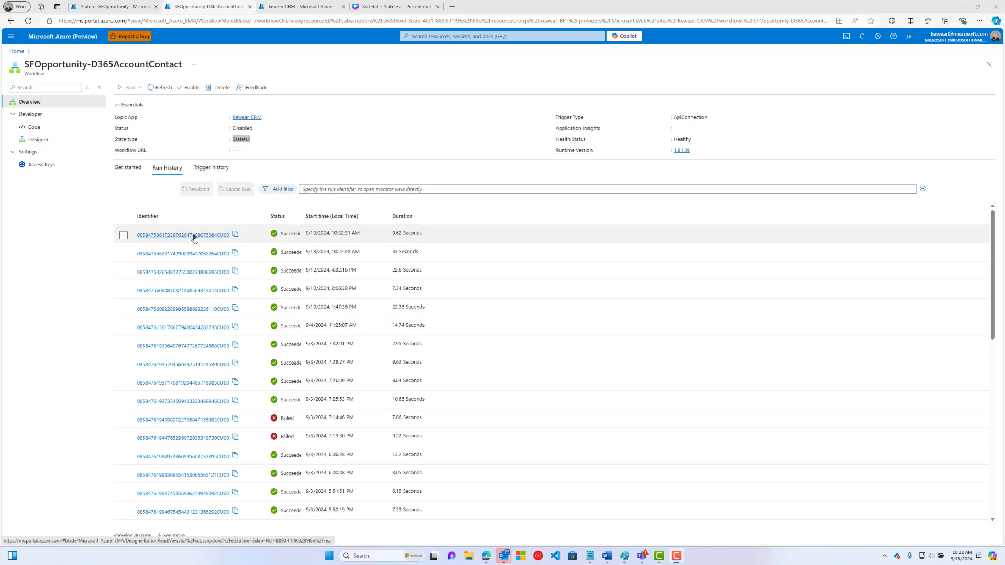
click(182, 234)
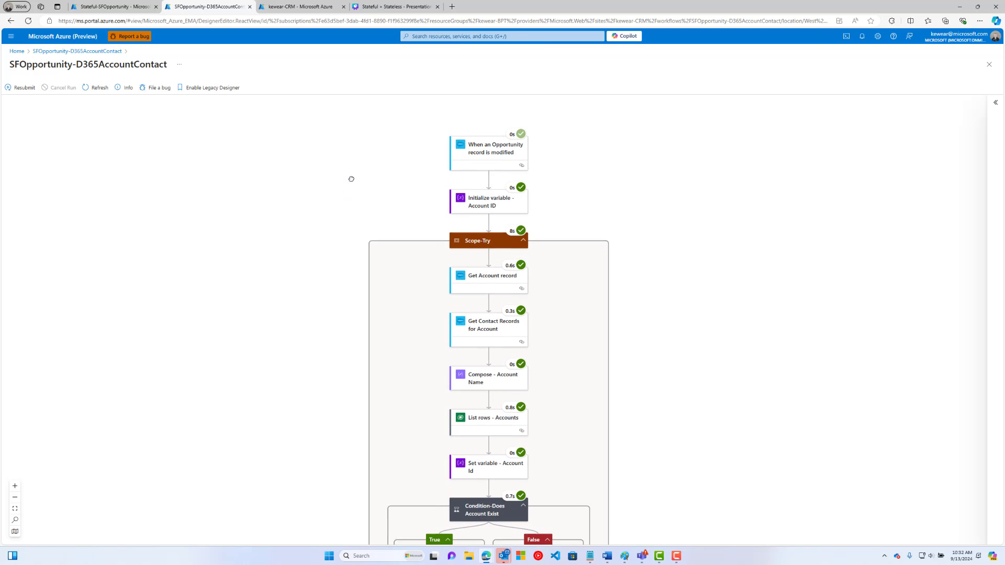
scroll(down, 3)
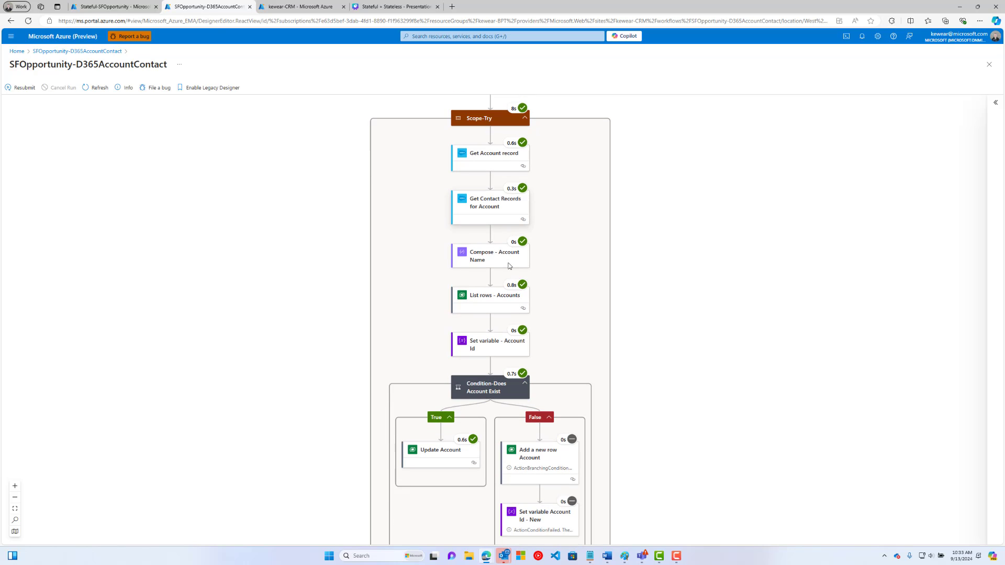
scroll(down, 3)
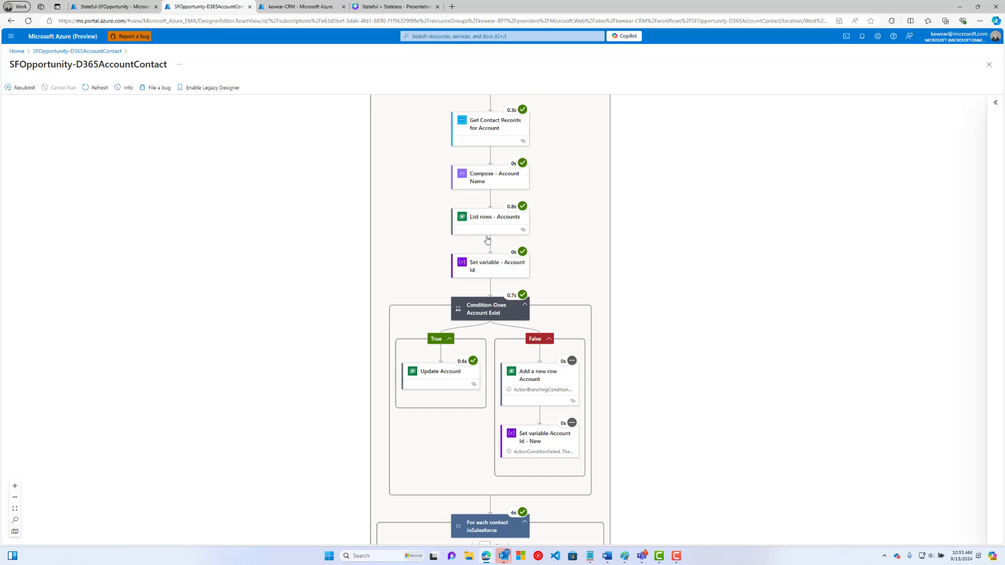
scroll(down, 3)
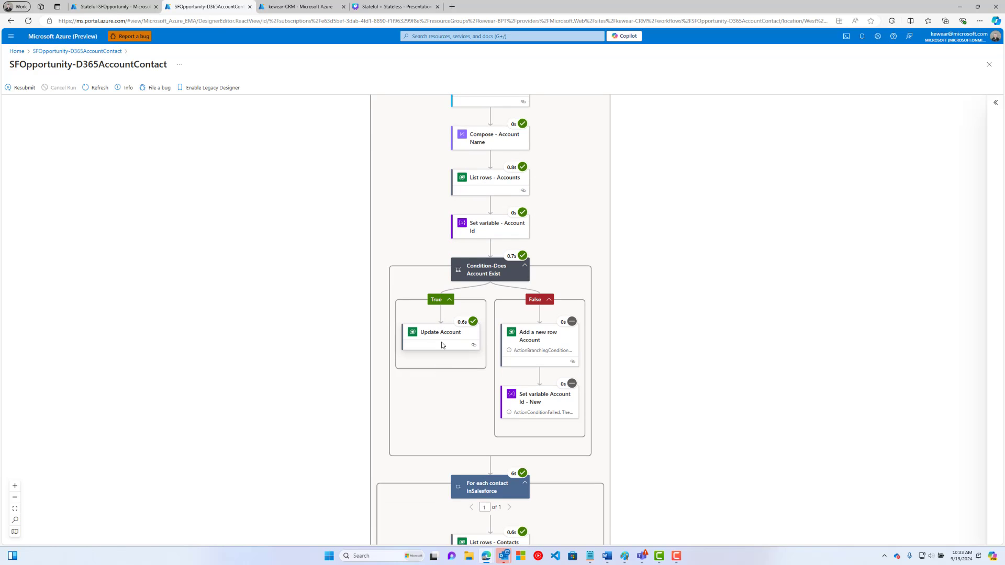
scroll(down, 3)
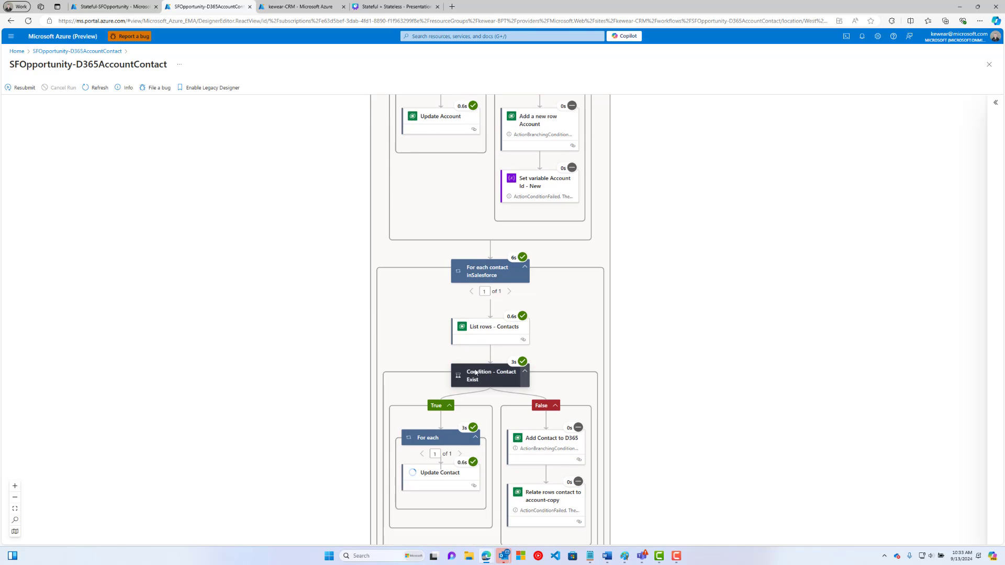
scroll(down, 3)
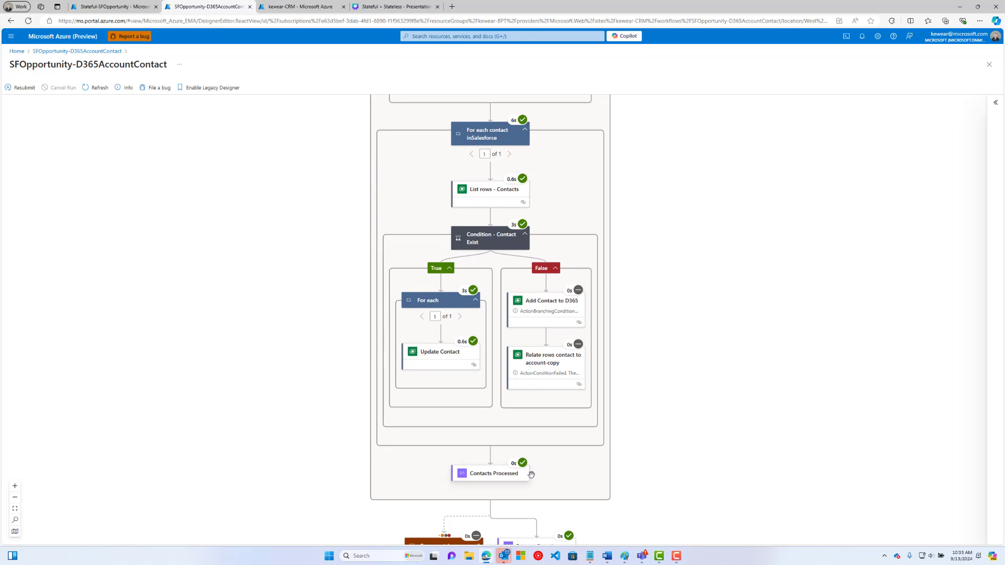
scroll(down, 3)
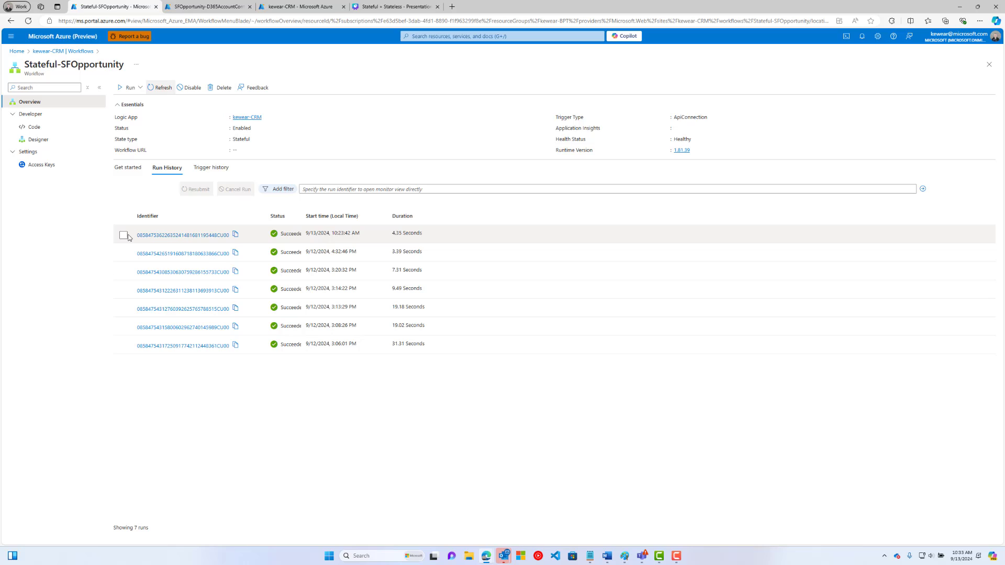
Step: Resubmit the latest Stateful-SFOpportunity run and refresh until the new 3.04-second run shows Succeeded
click(123, 234)
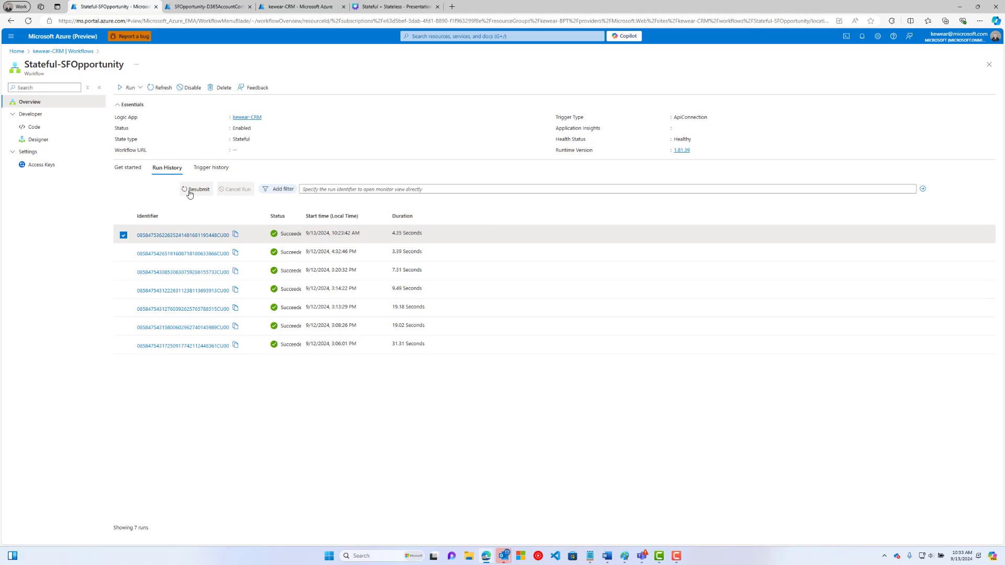
click(199, 190)
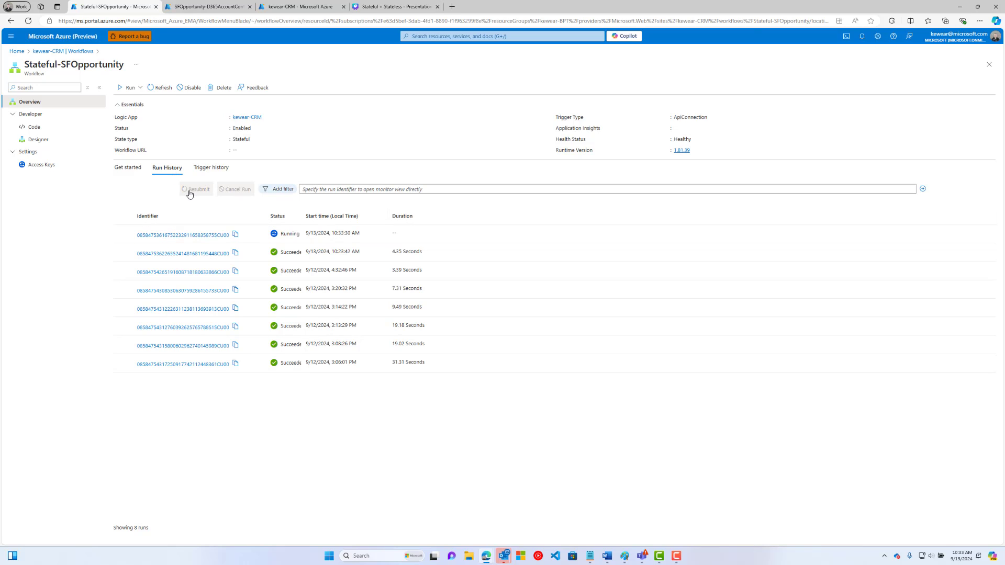
click(162, 87)
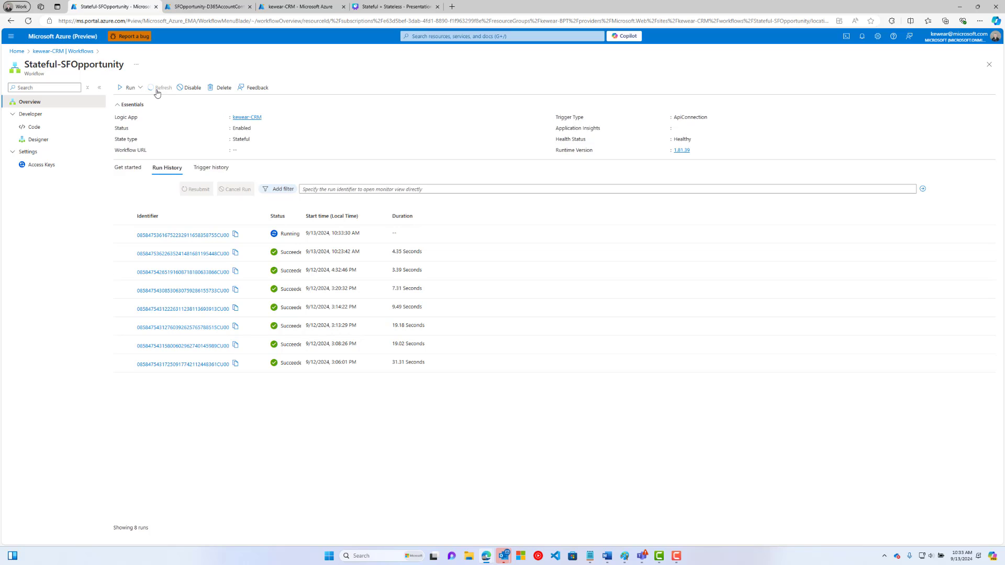
click(164, 88)
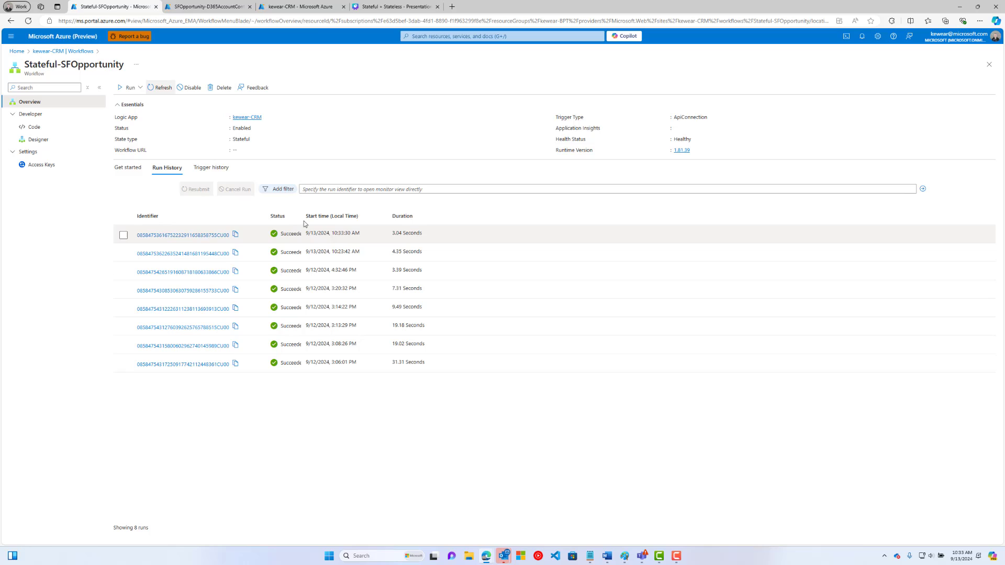
click(205, 6)
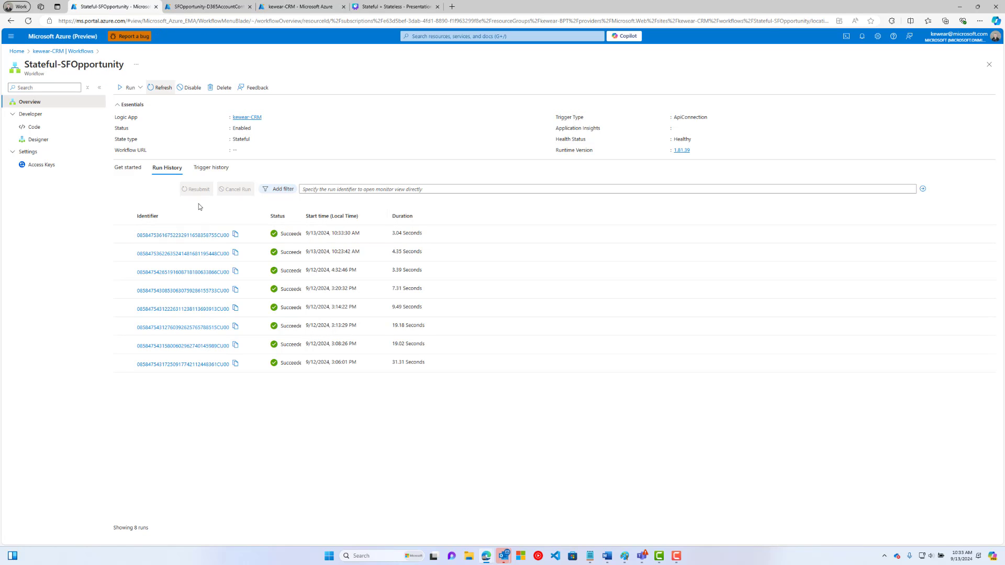
mouse_move(181, 236)
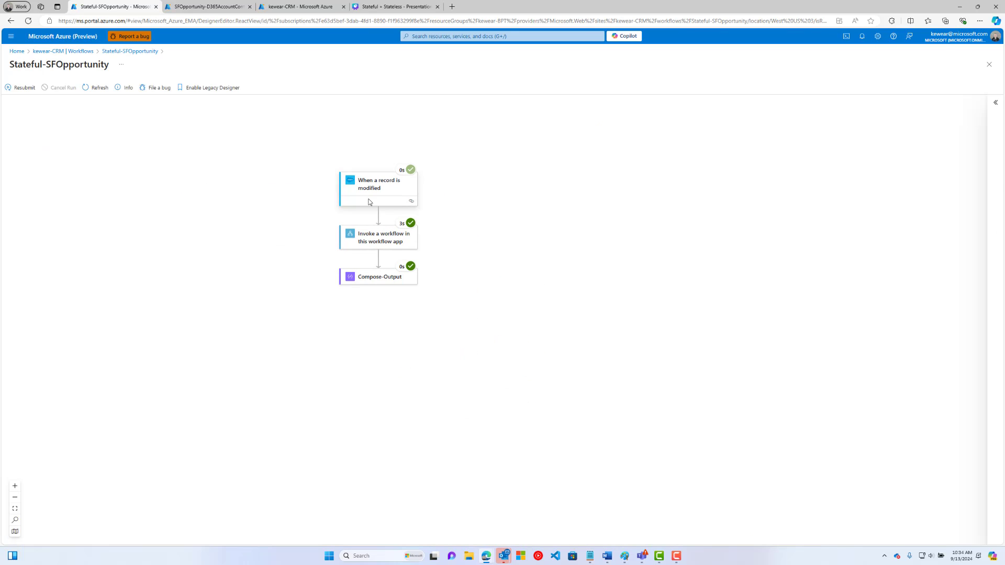
Step: Inspect the trigger and the child-workflow call's inputs and outputs, including the AccountId sent and the 200 response
click(377, 184)
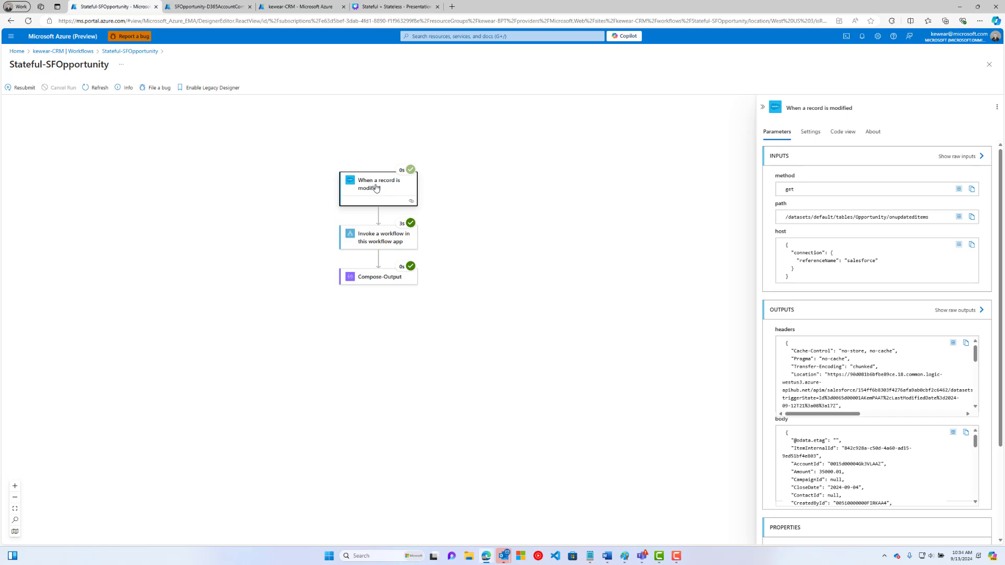
mouse_move(433, 190)
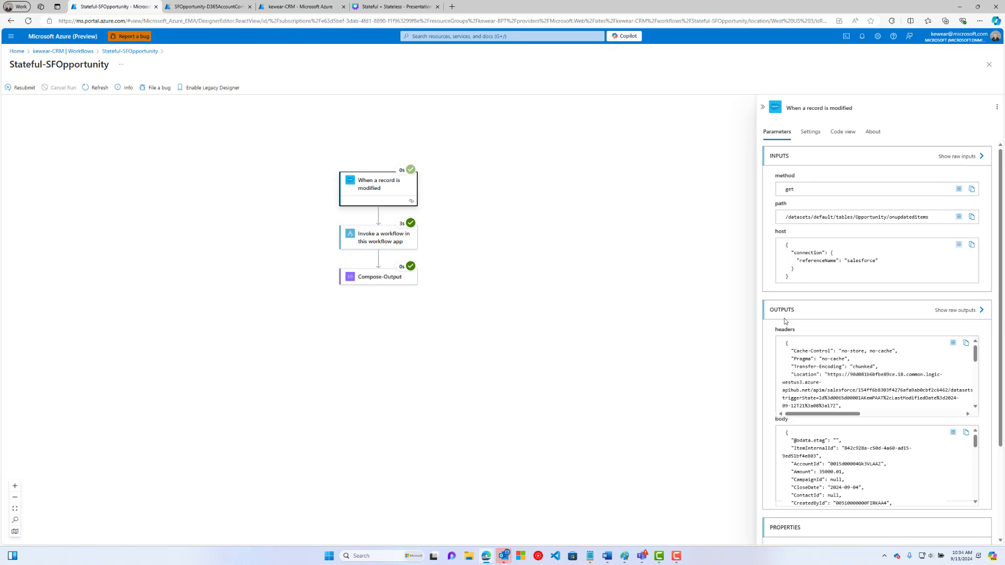
click(378, 237)
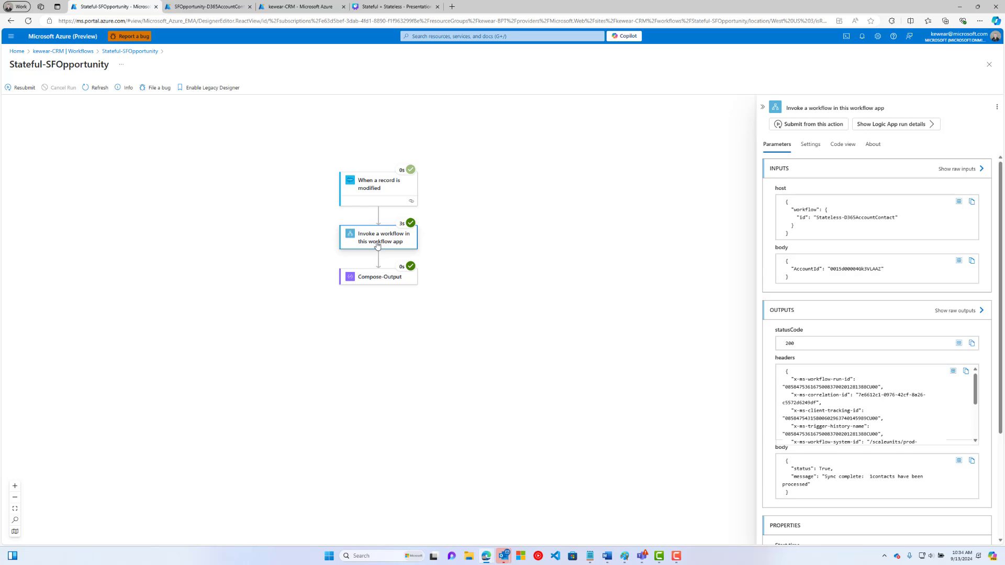
mouse_move(390, 250)
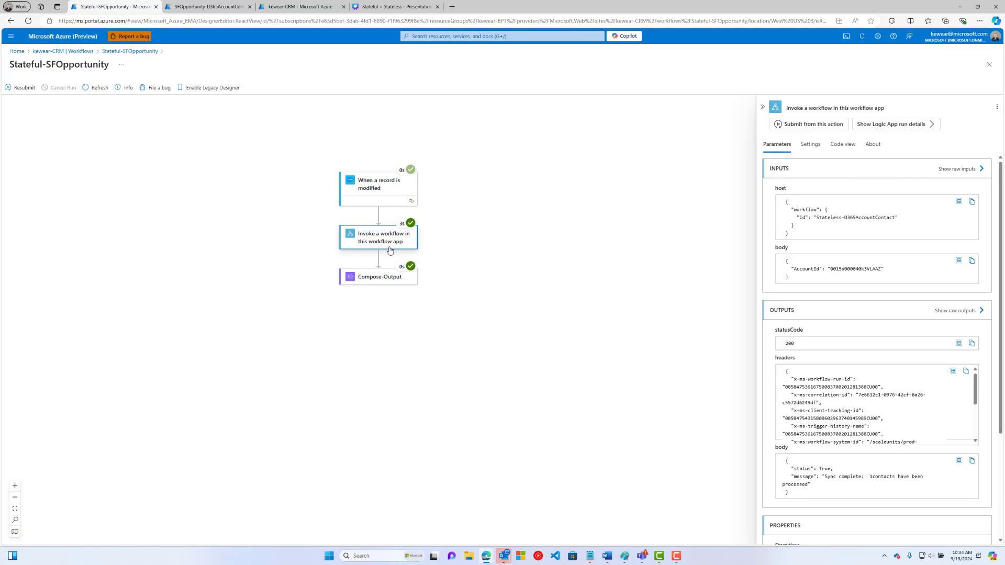
mouse_move(401, 238)
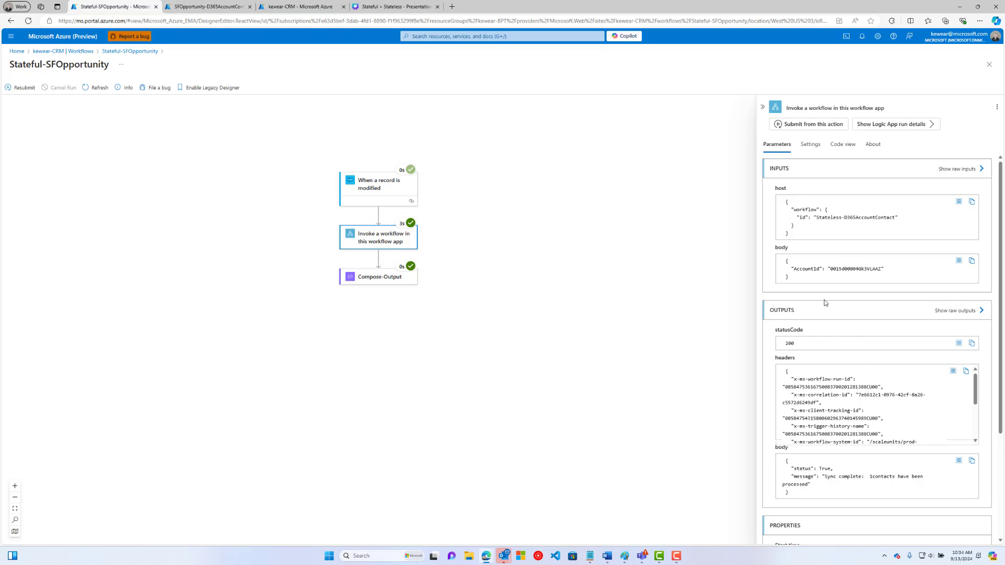
double_click(856, 269)
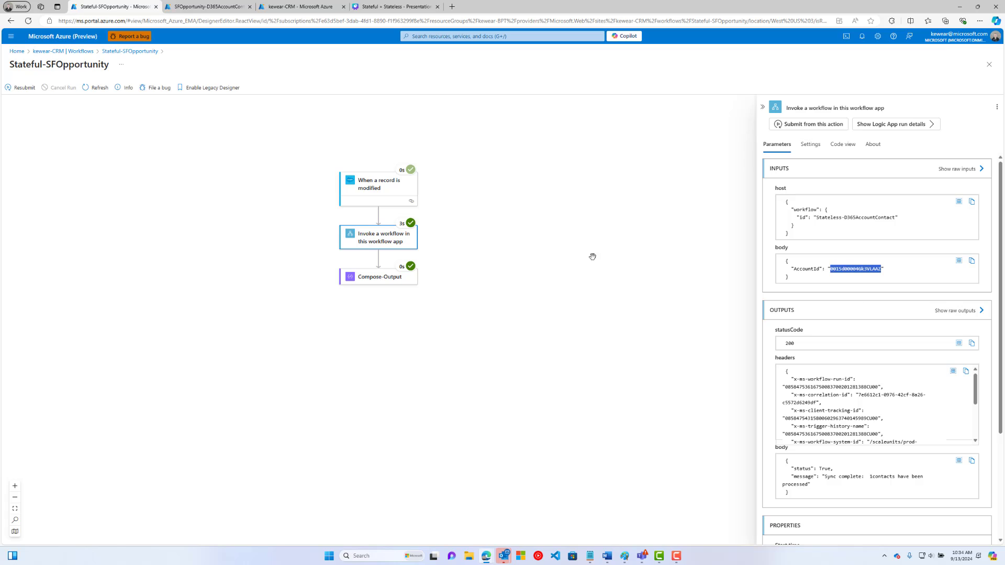
mouse_move(602, 207)
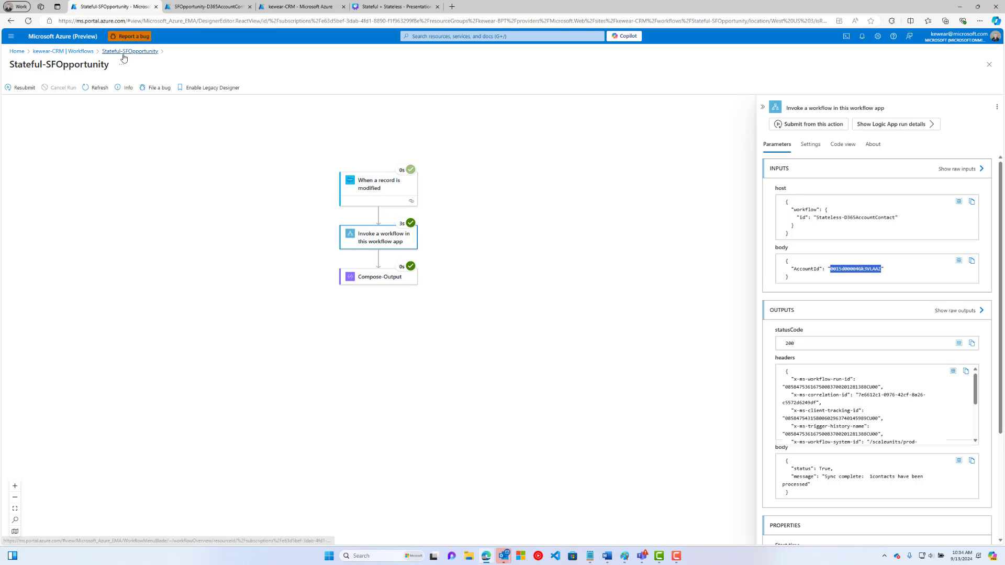
mouse_move(764, 237)
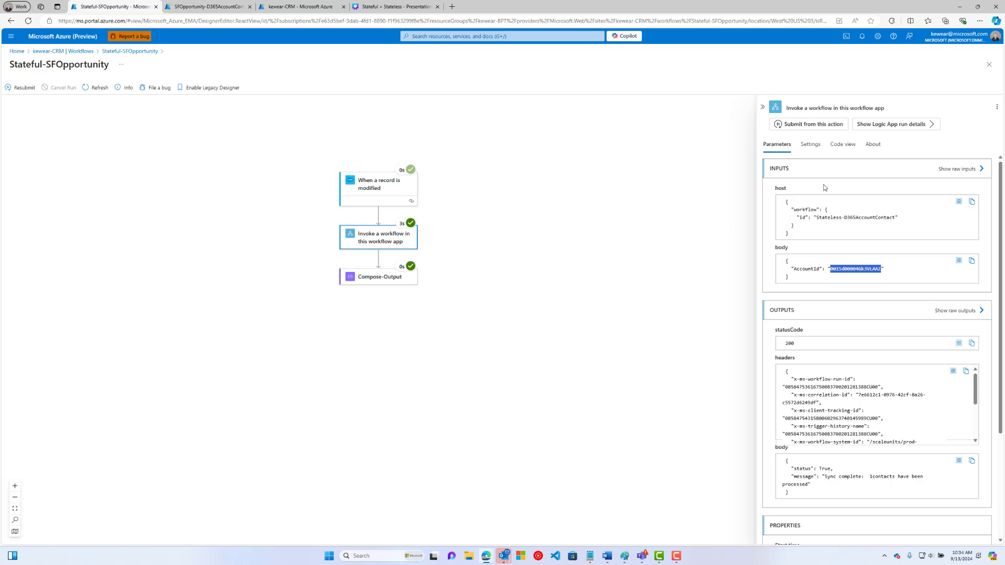
Step: View the Compose-Output step's results, then return to the kewear-CRM workflows list
click(379, 276)
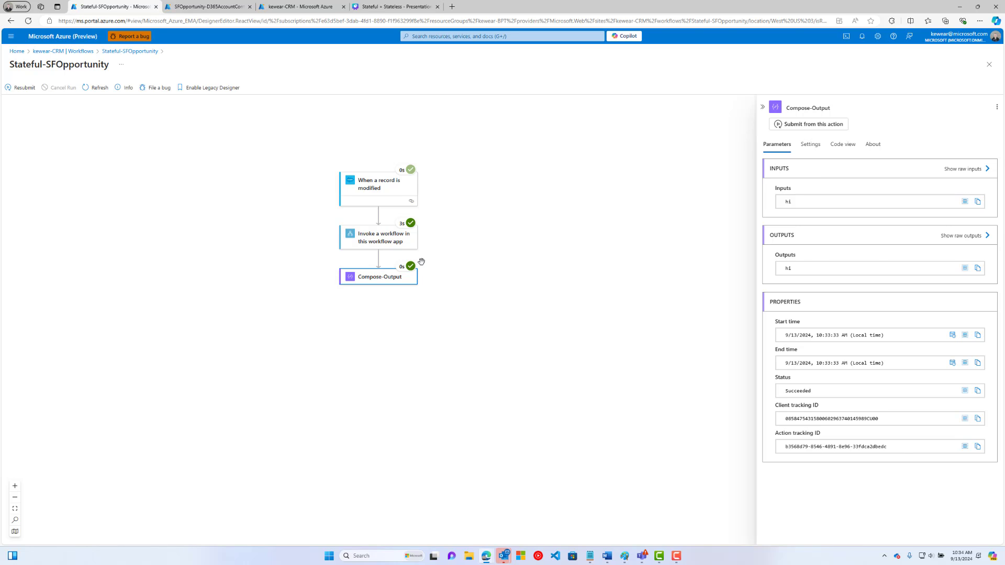
click(378, 238)
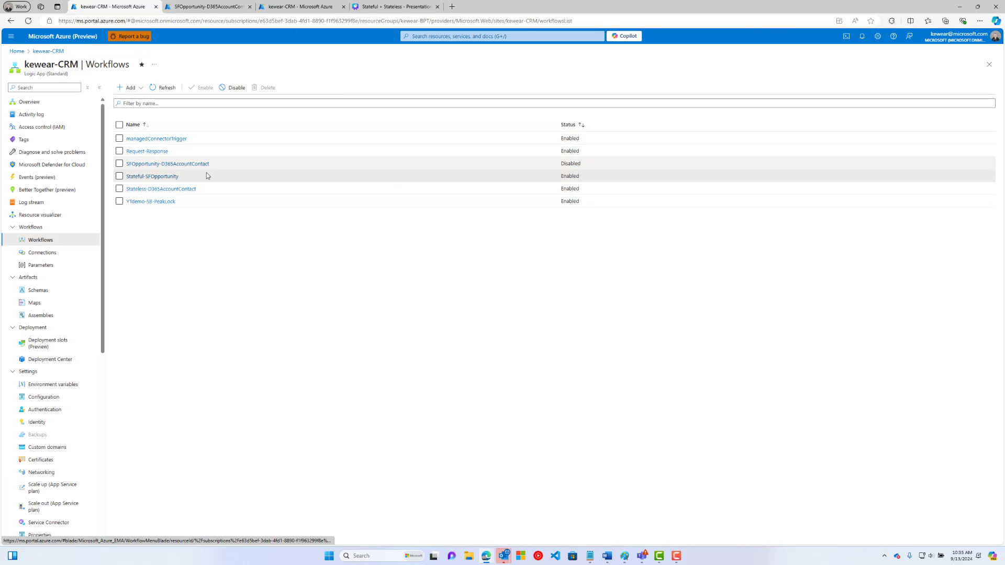
mouse_move(161, 188)
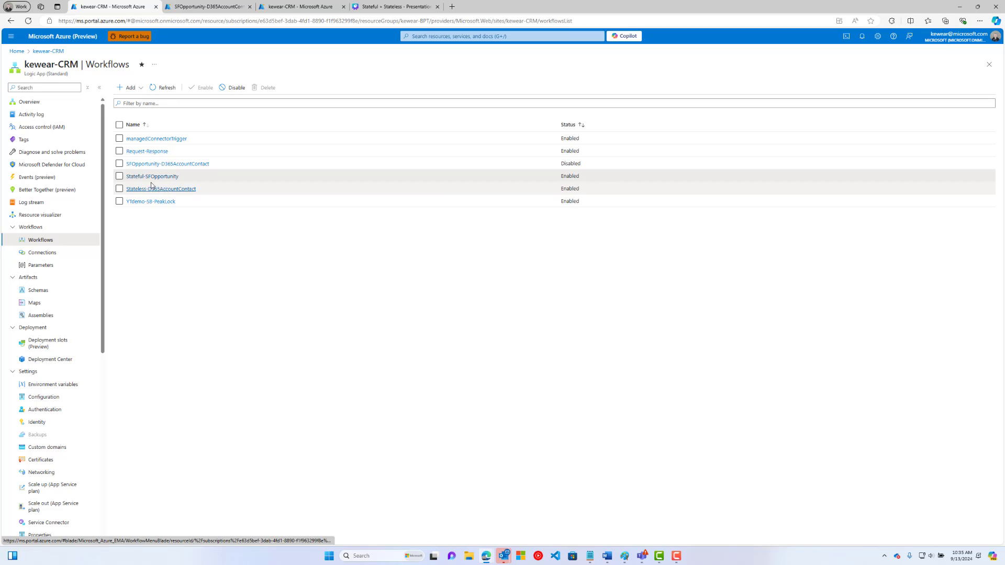
Step: Open Stateless-D365AccountContact, review its three succeeded runs, and bring up its designer
click(161, 189)
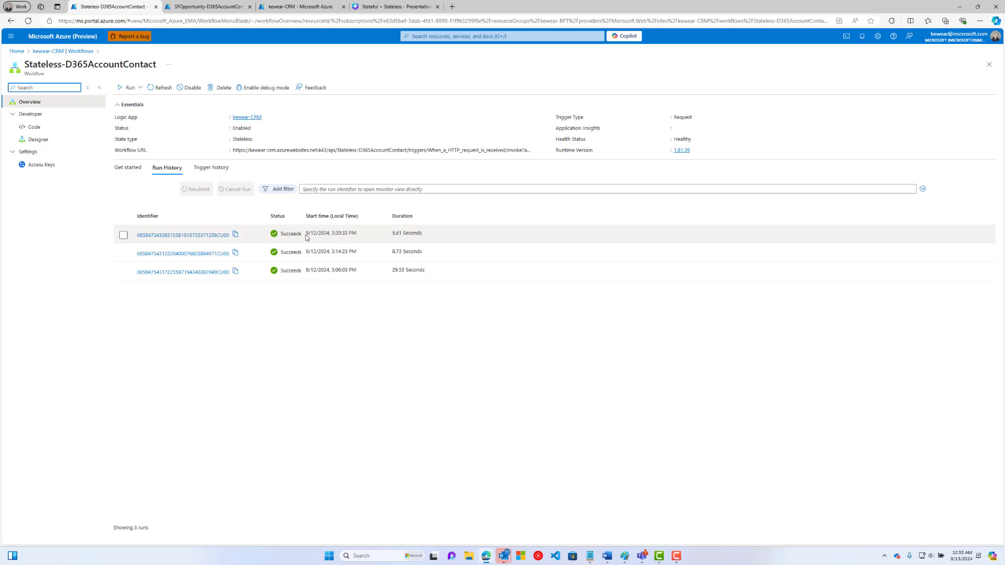
click(39, 139)
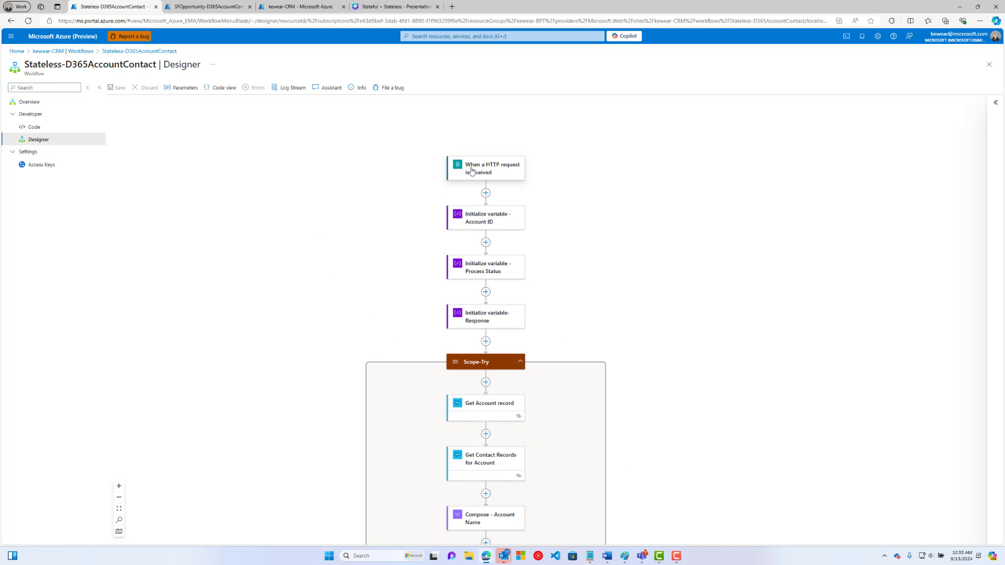
Step: Review the HTTP request trigger's schema and scroll through the workflow's scopes
click(485, 167)
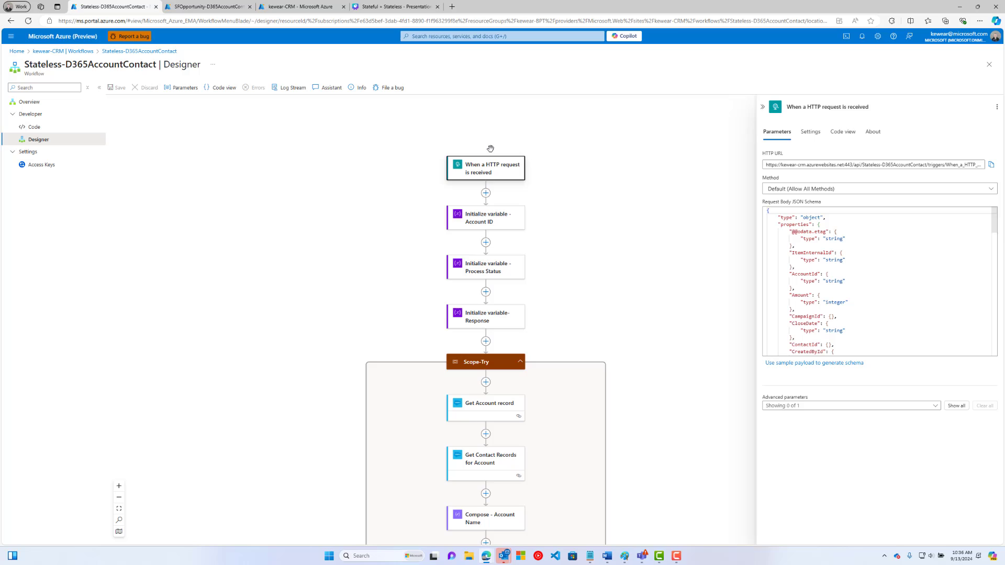
scroll(down, 3)
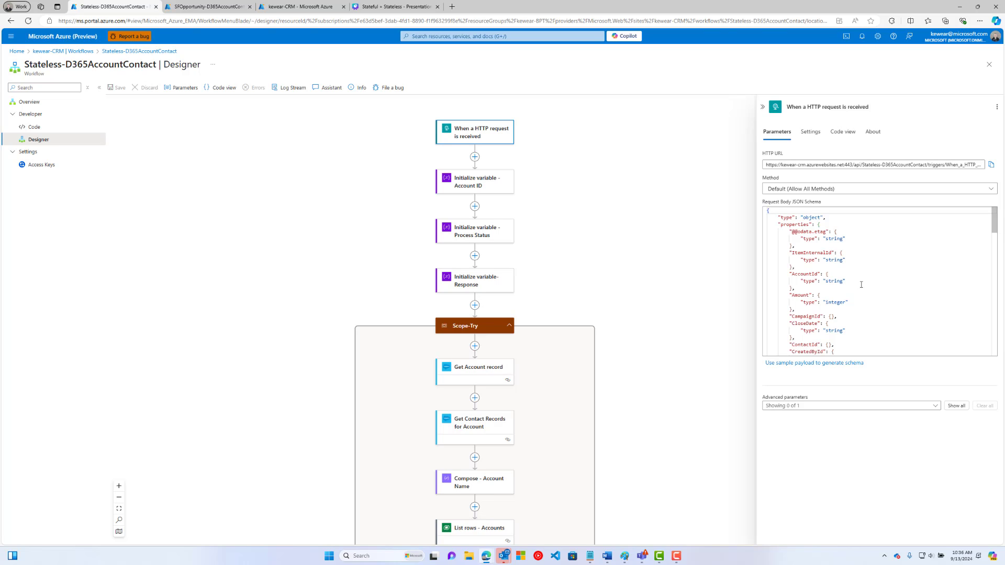
mouse_move(654, 250)
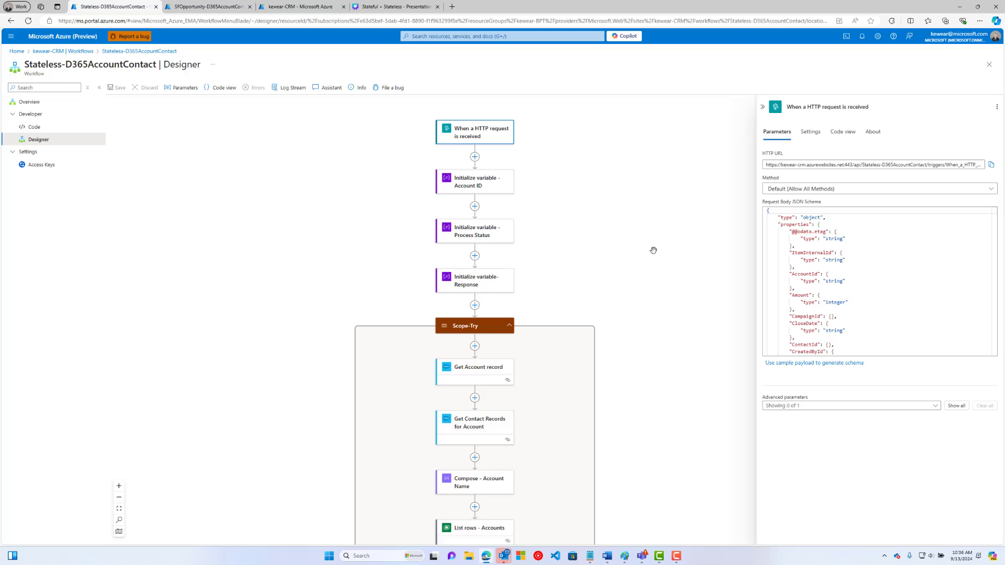
scroll(down, 3)
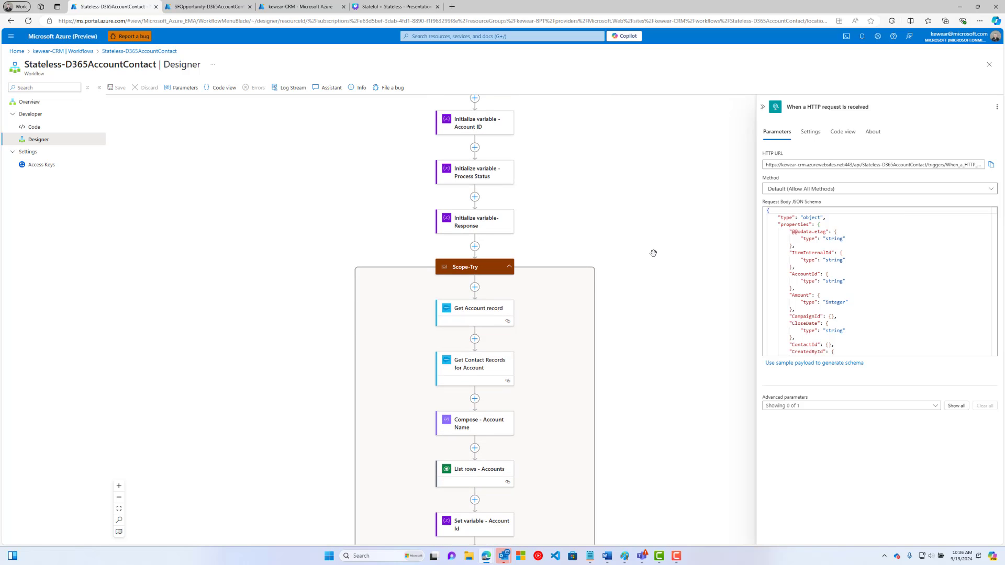
mouse_move(495, 253)
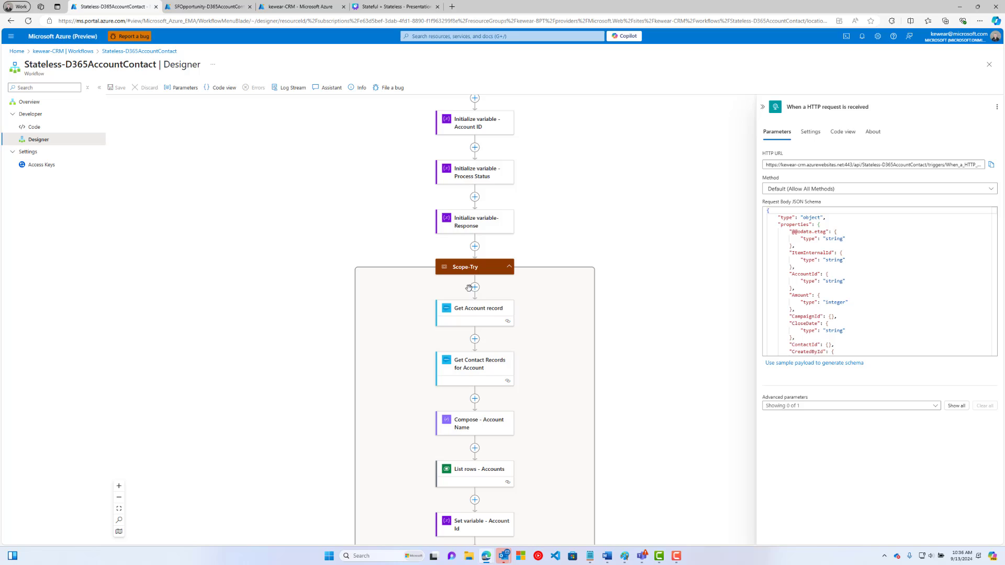
scroll(down, 3)
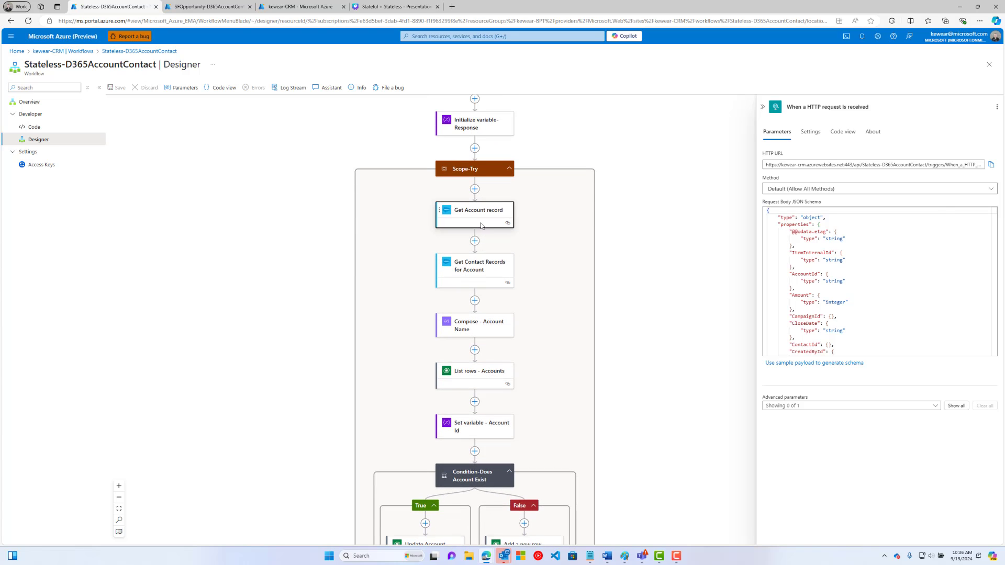
Step: Inspect the Get Account record and Get Contact Records for Account Salesforce queries filtered by AccountId, scrolling through Try, Catch and Finally
click(475, 211)
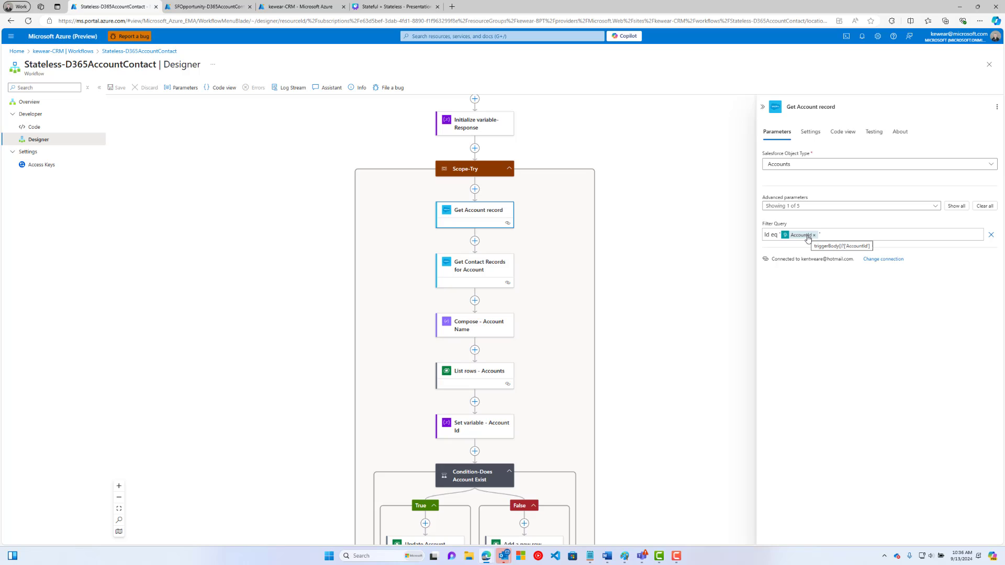
mouse_move(475, 269)
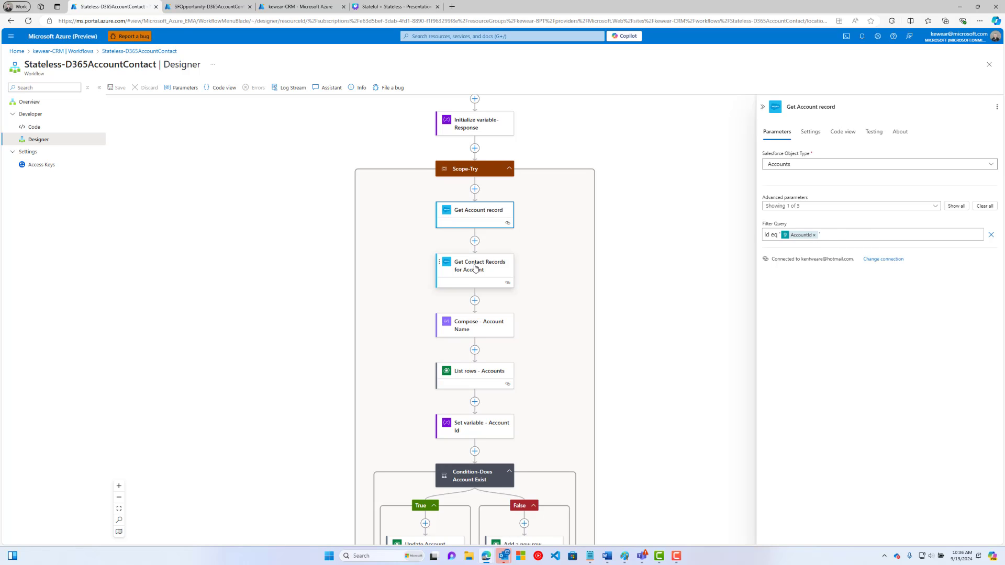
click(474, 265)
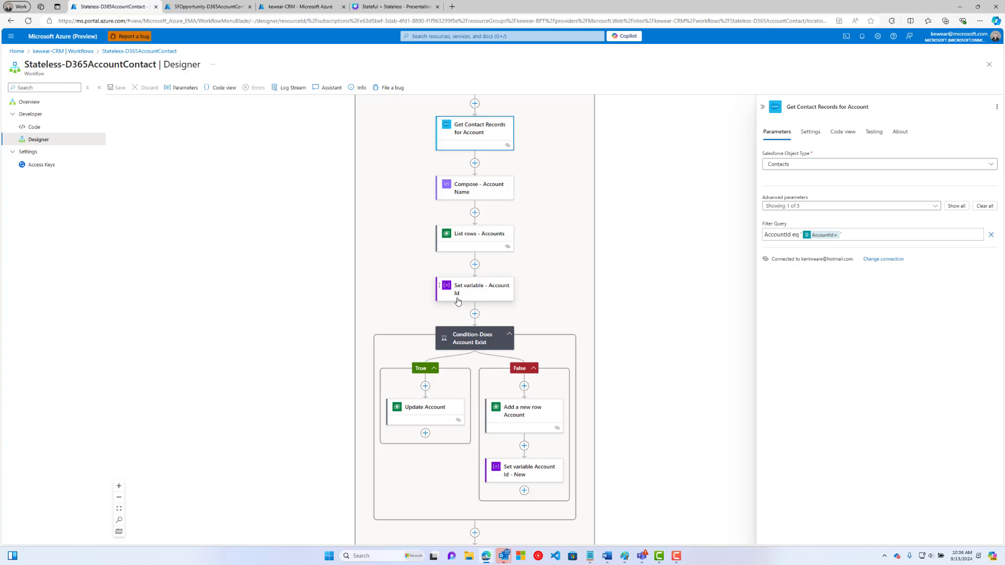
scroll(down, 3)
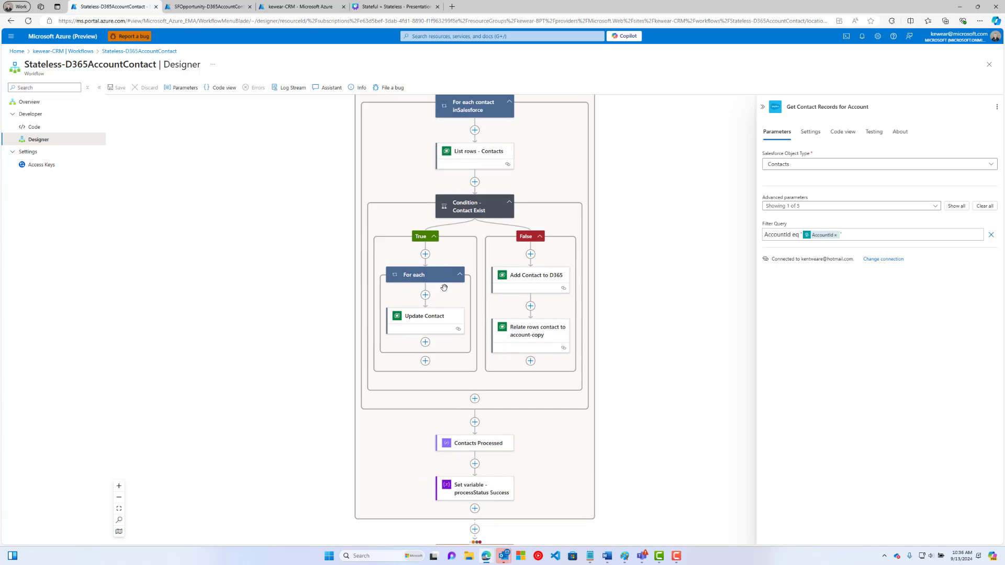
scroll(down, 3)
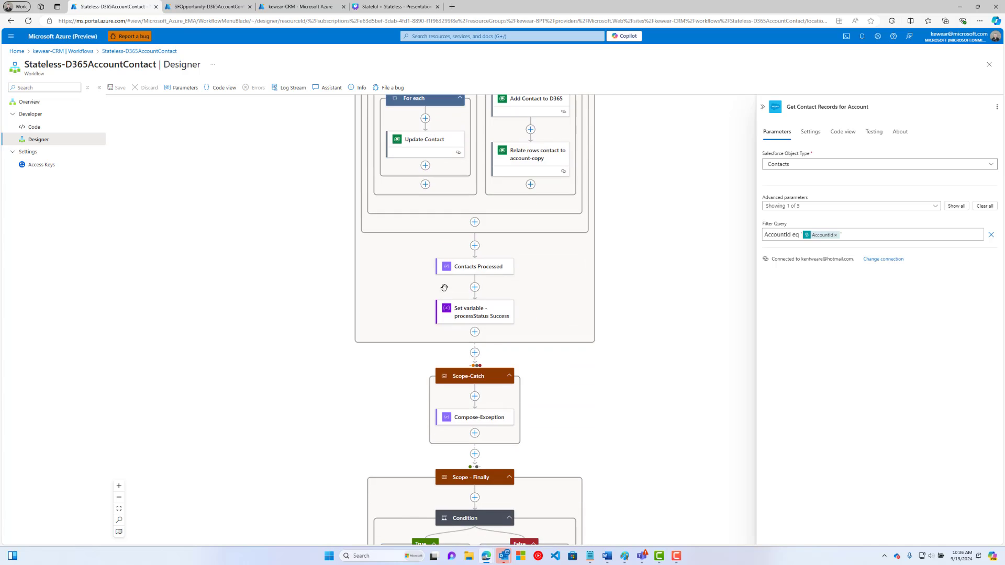
scroll(down, 3)
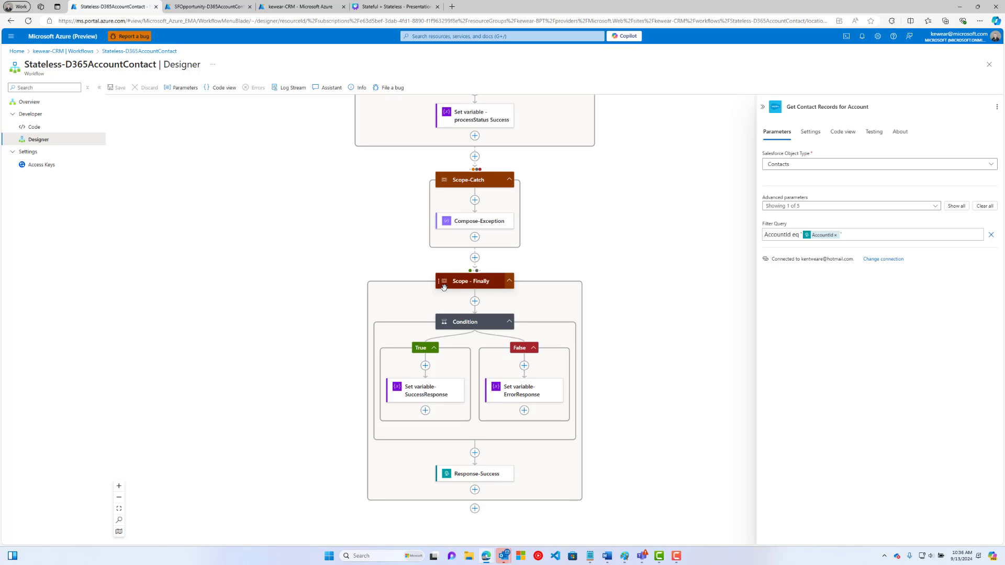
scroll(down, 3)
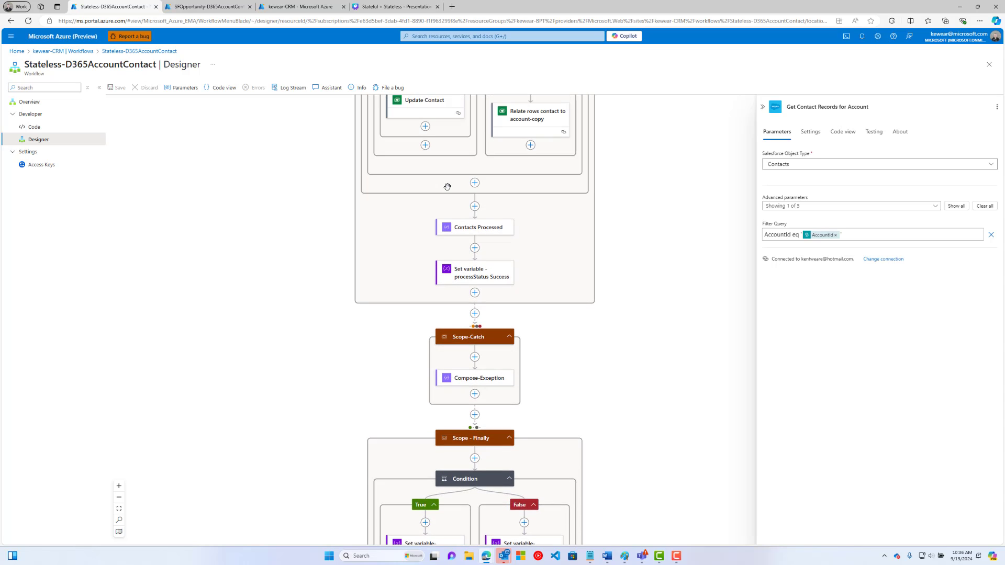
scroll(down, 3)
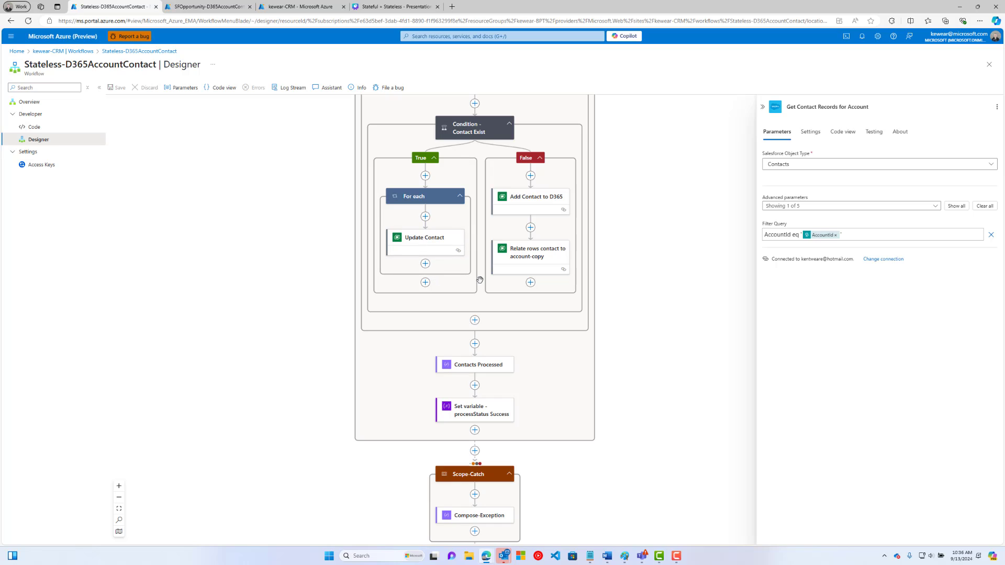
Step: View the processStatus Success variable's settings and the Compose-Exception step's inputs
click(475, 409)
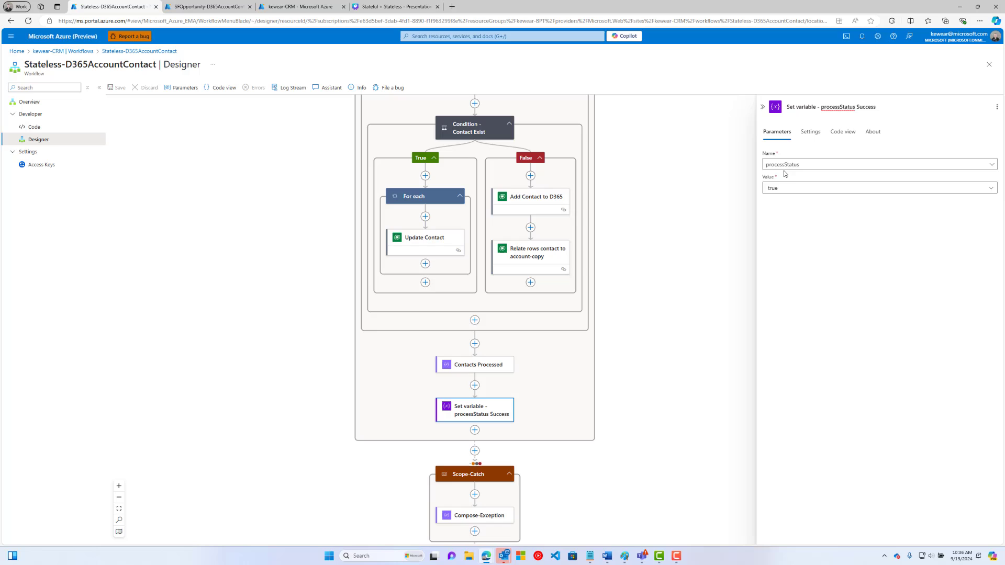
mouse_move(475, 321)
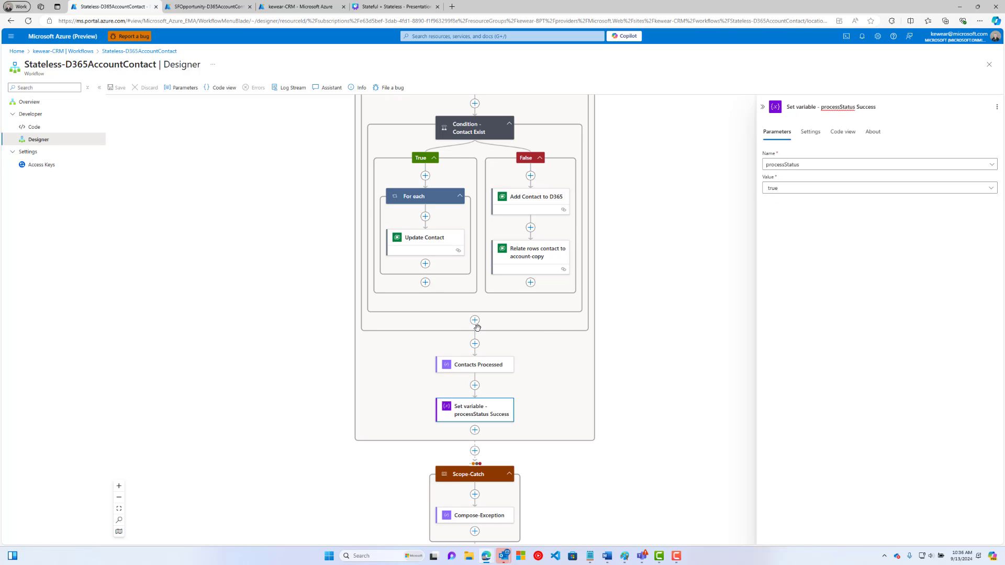
scroll(down, 3)
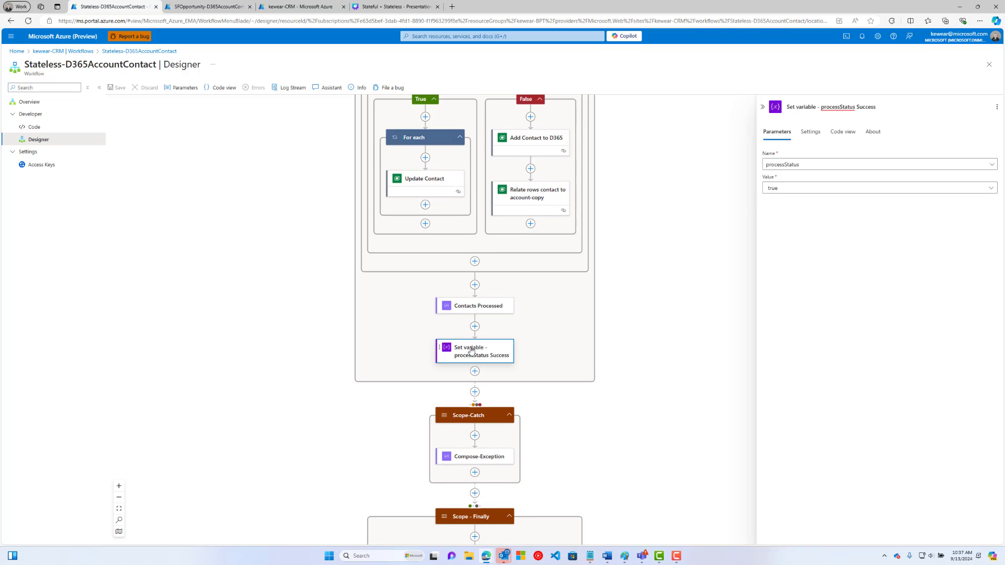
scroll(down, 3)
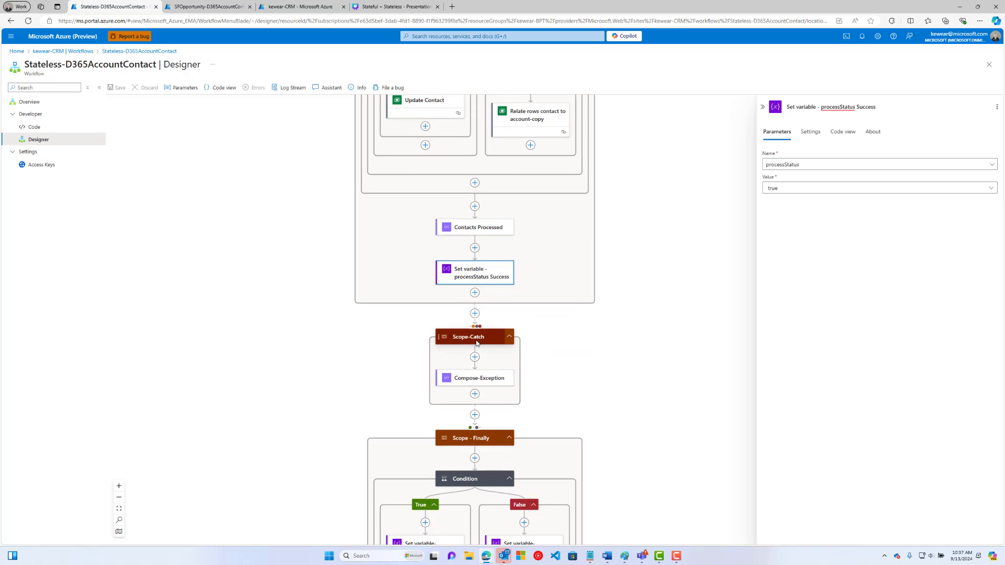
mouse_move(475, 345)
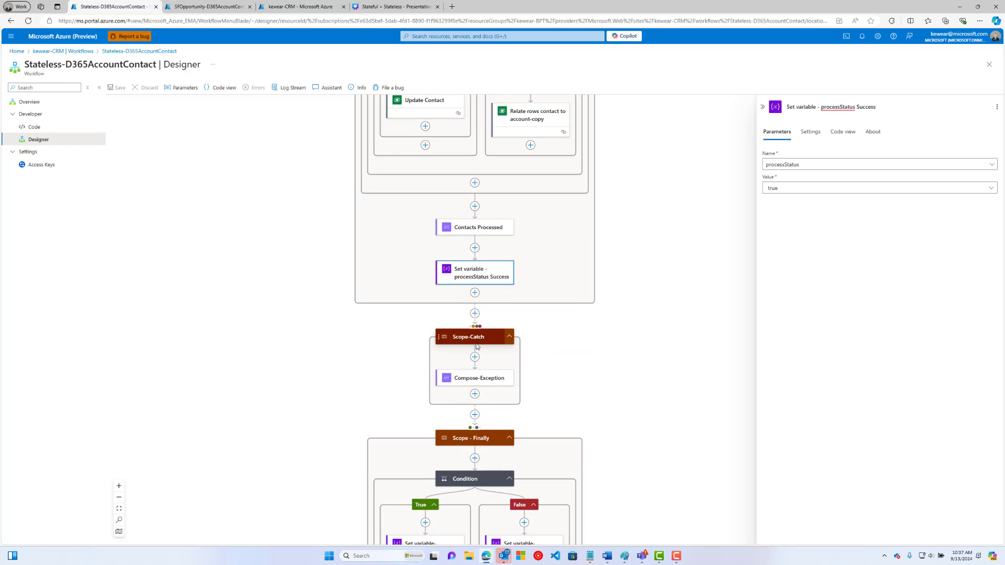
click(478, 377)
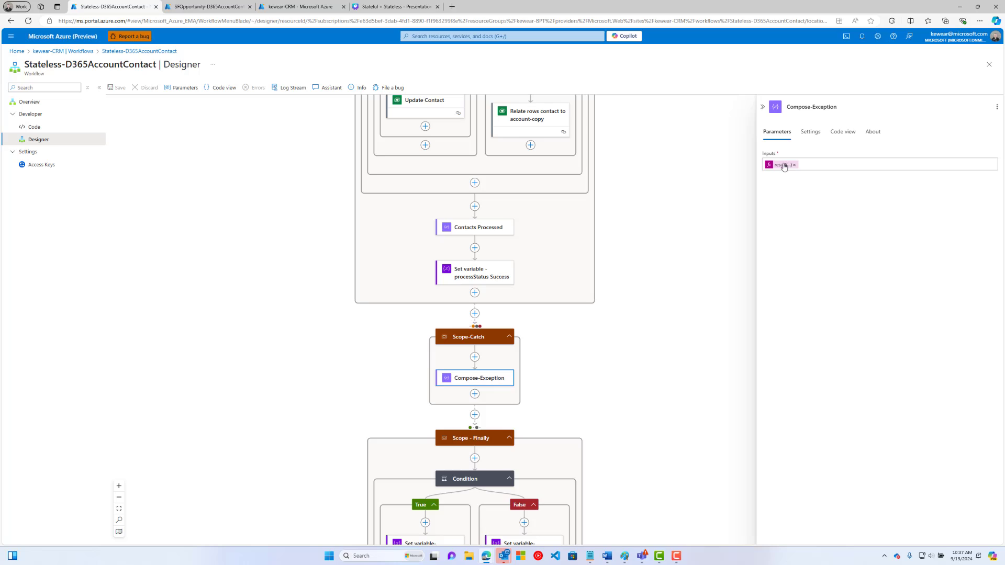
mouse_move(782, 165)
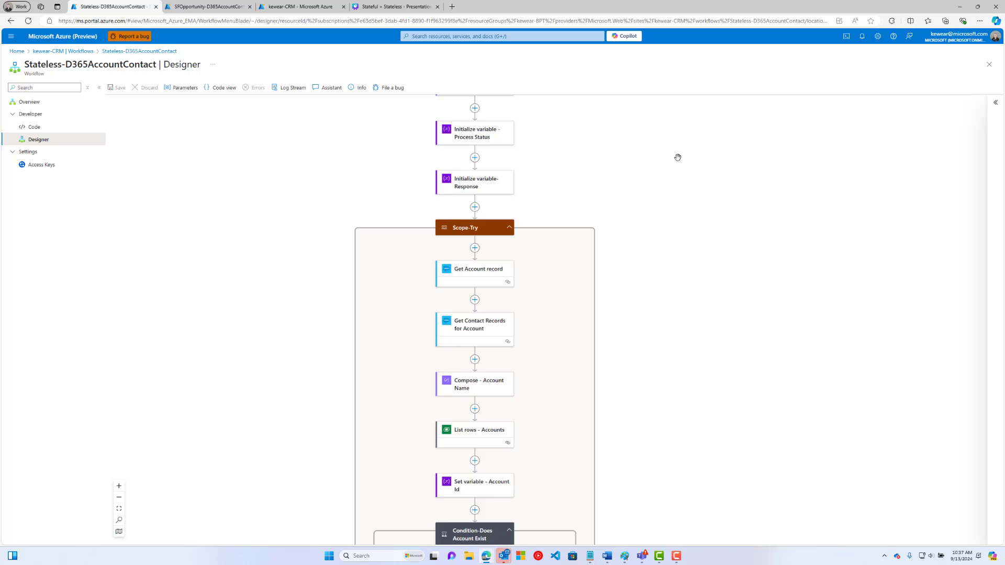
Step: Show Initialize variable - Process Status: a Boolean processStatus starting as false
scroll(down, 3)
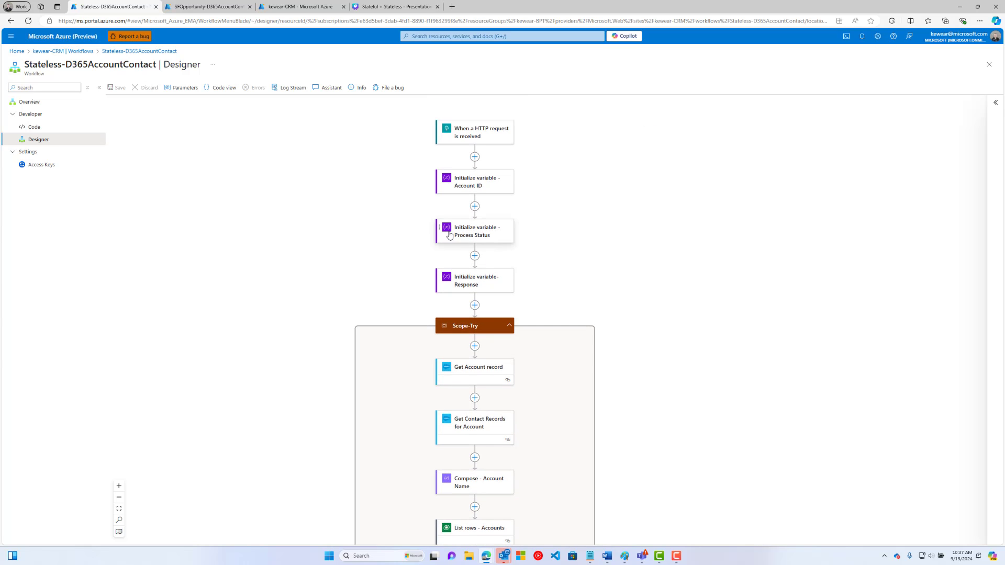
click(474, 230)
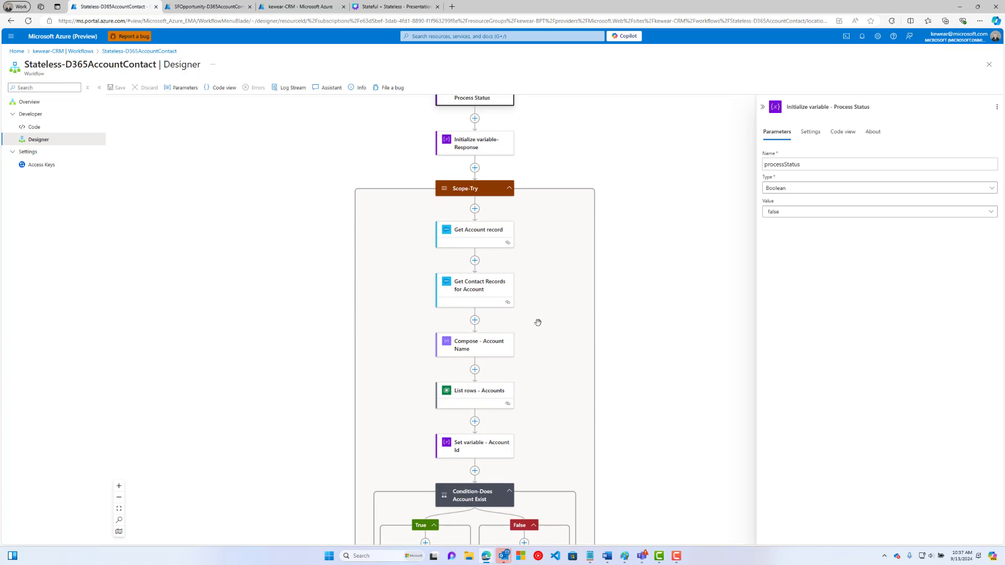
scroll(down, 3)
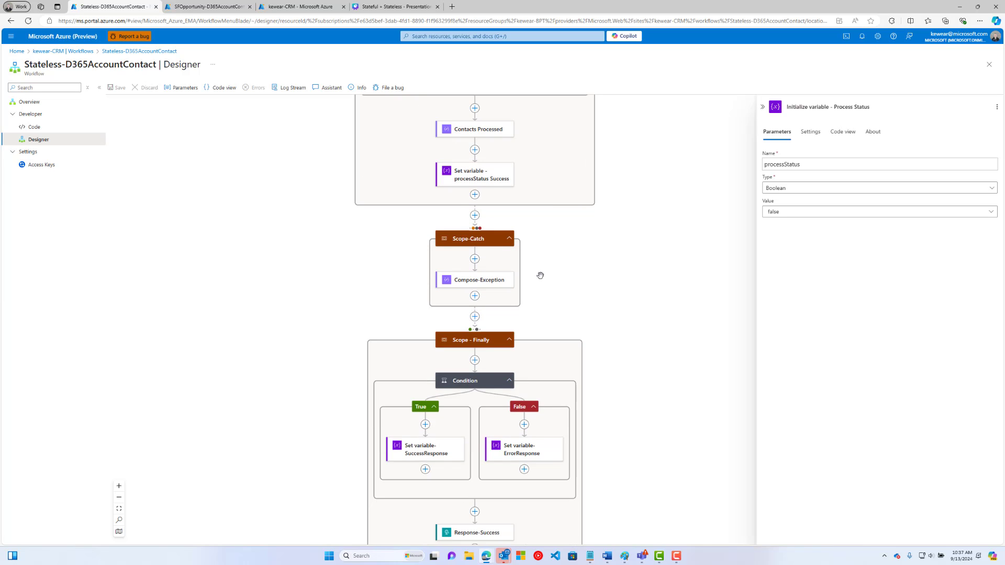
scroll(down, 3)
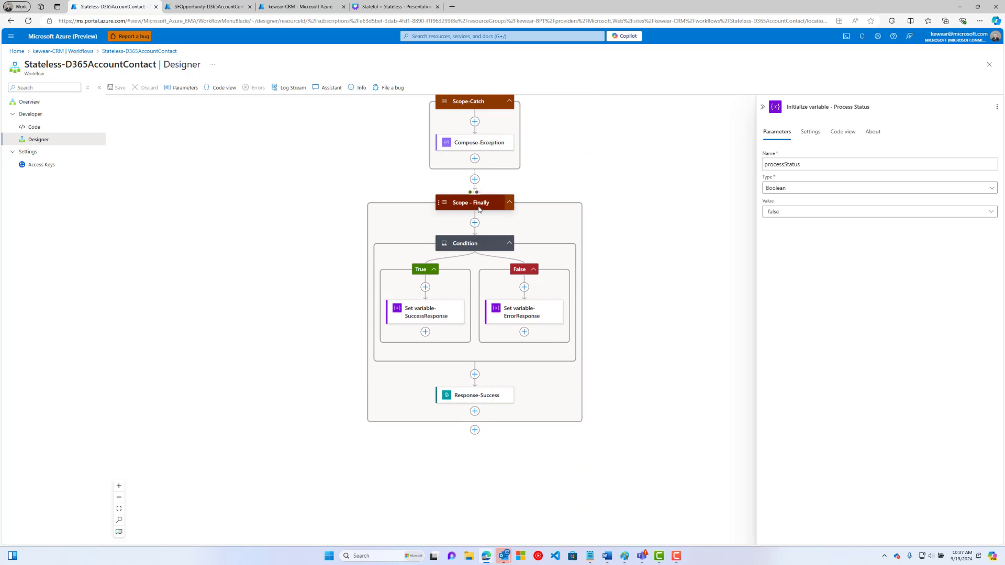
Step: Show Scope - Finally's Run after settings: it runs after Scope-Catch succeeds or is skipped
click(471, 202)
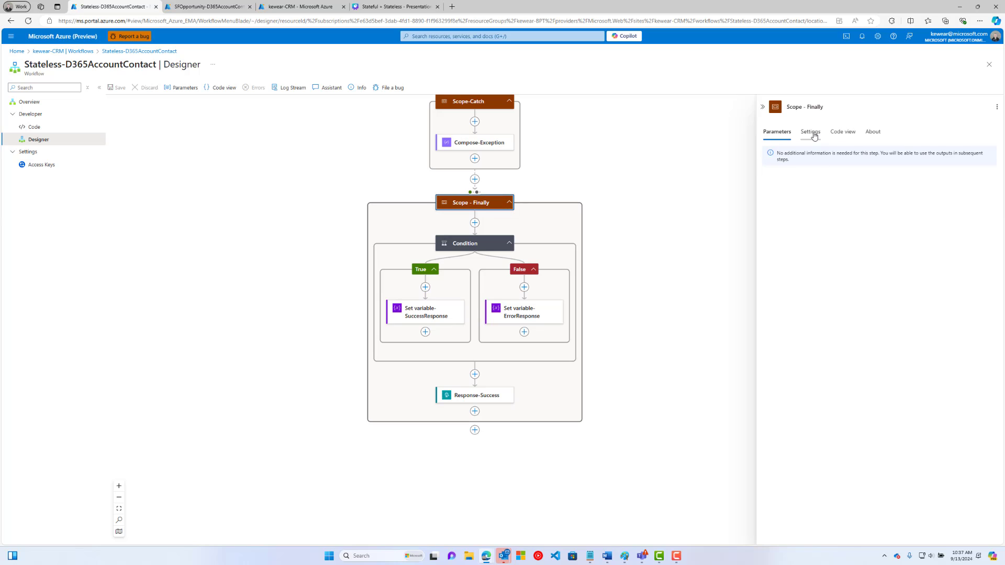
click(810, 132)
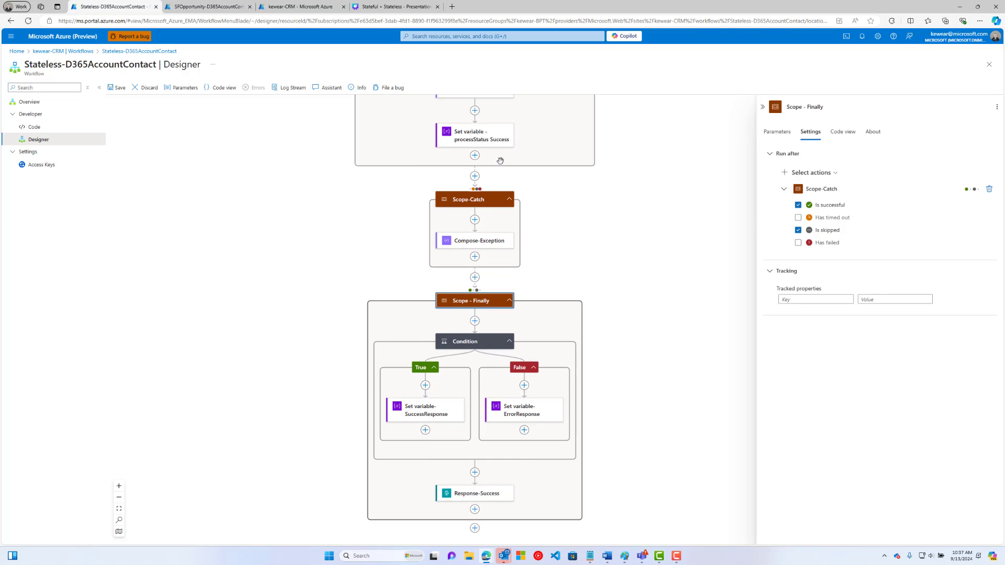
scroll(down, 3)
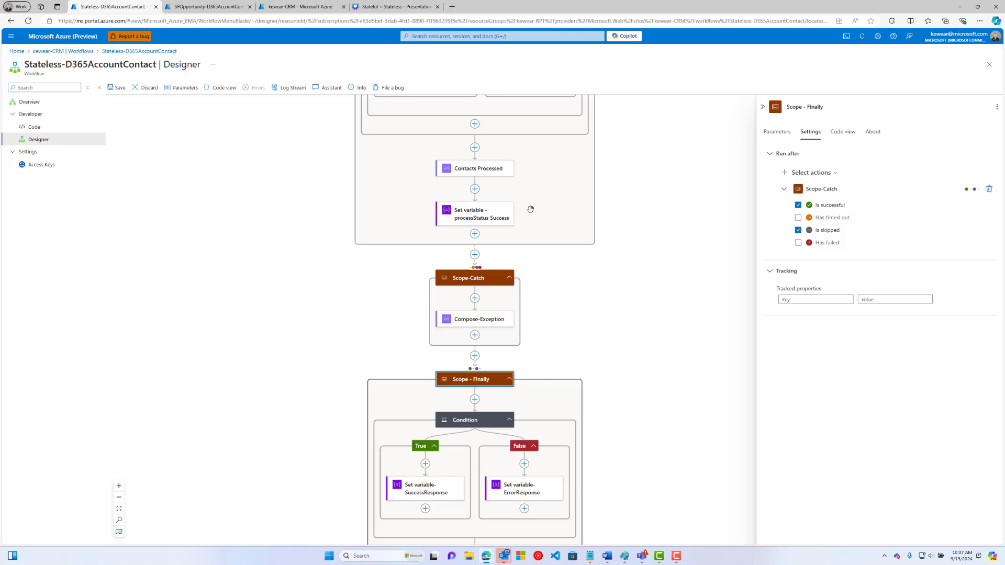
scroll(down, 3)
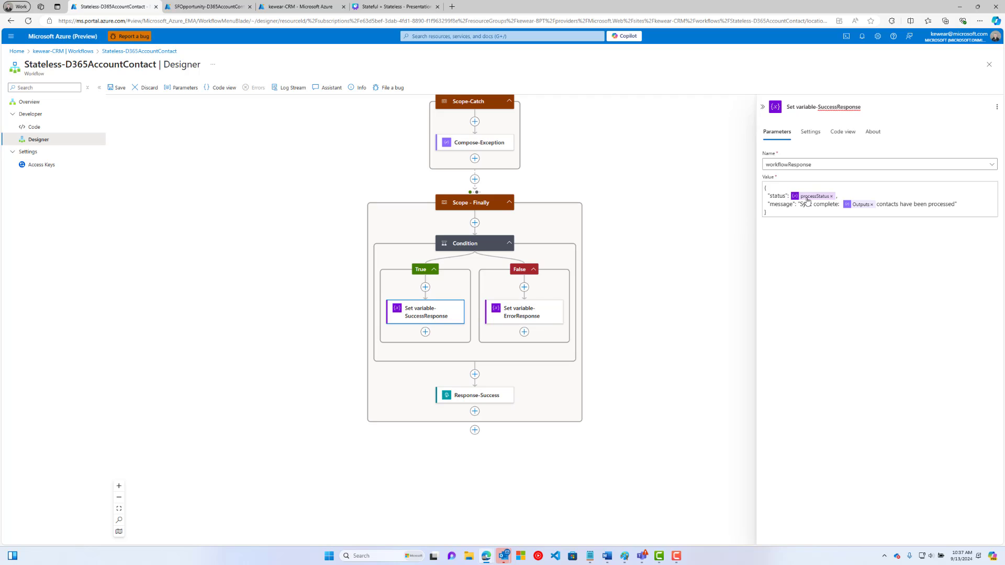
mouse_move(813, 195)
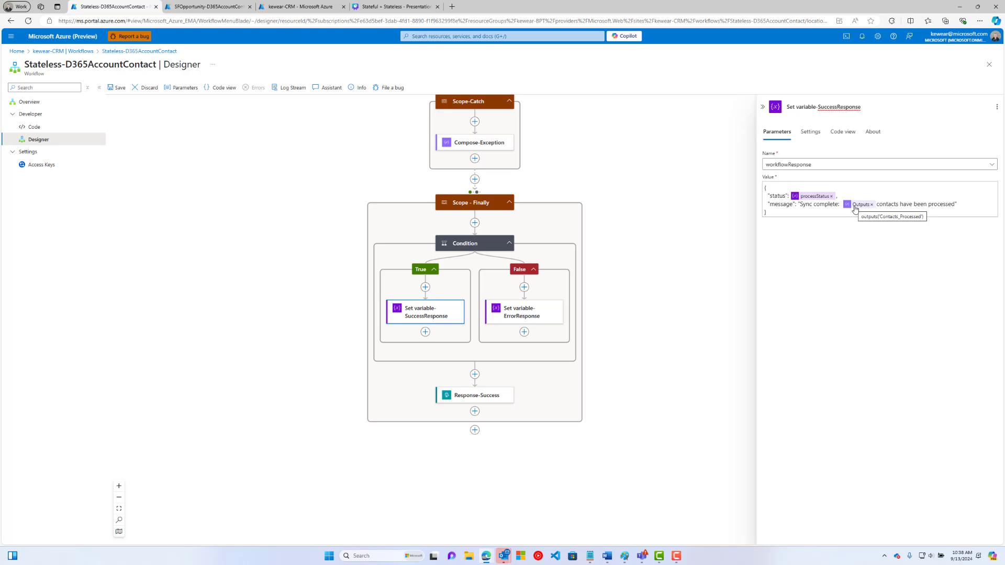
mouse_move(547, 305)
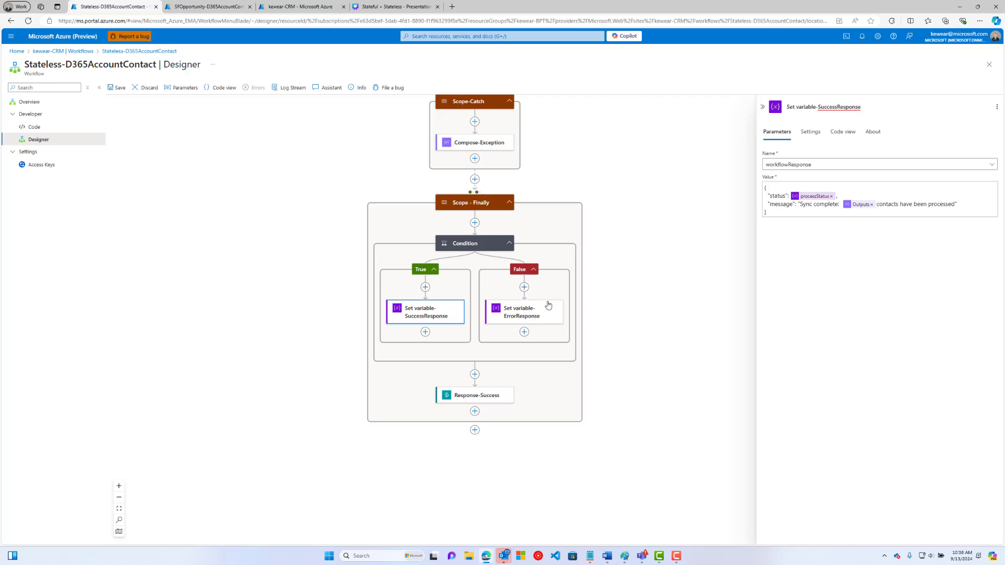
Step: View the Set variable-ErrorResponse value, setting workflowResponse to processStatus and an Outputs message
click(524, 312)
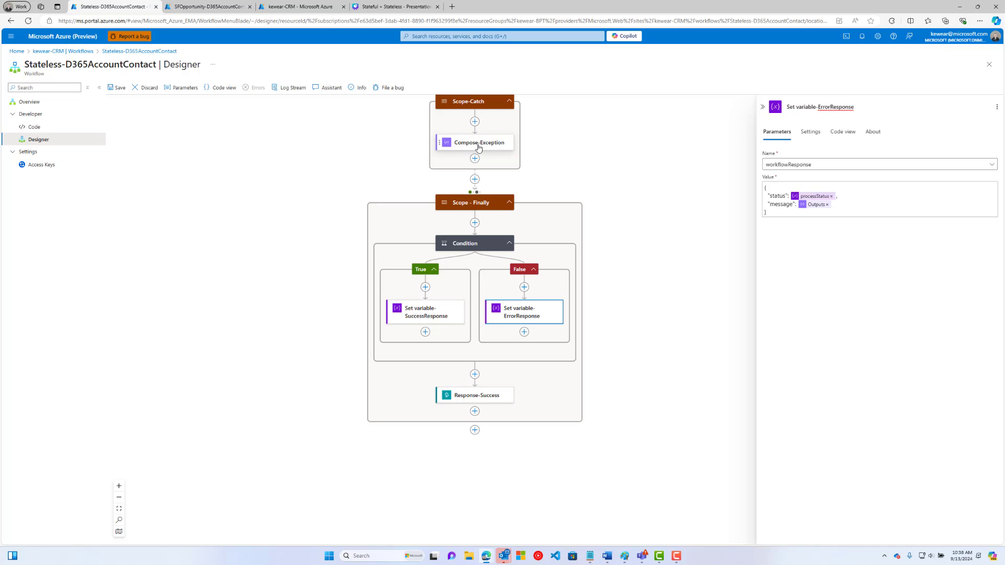
mouse_move(429, 133)
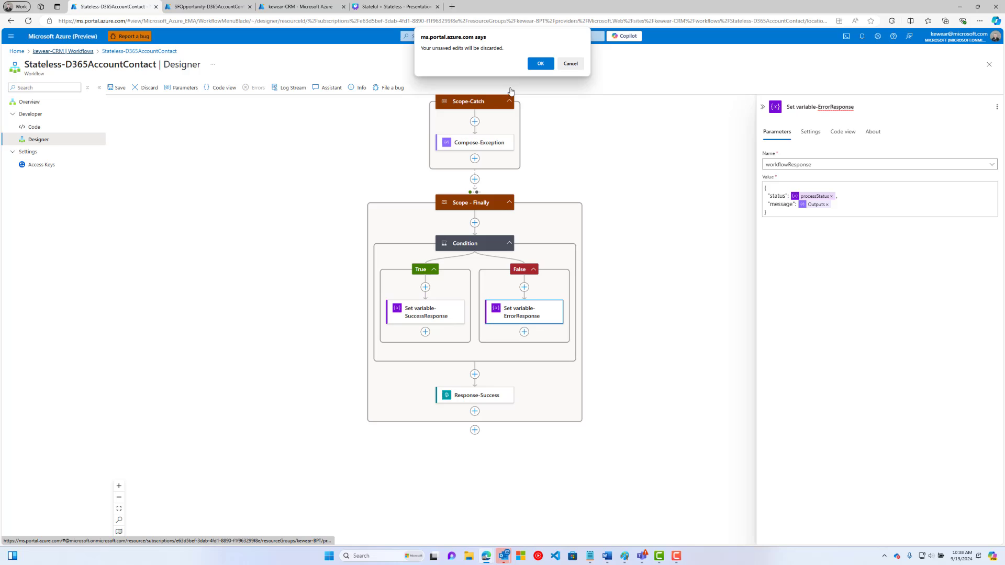
Step: Confirm discarding unsaved edits to leave the designer for the kewear-CRM workflows list
click(540, 63)
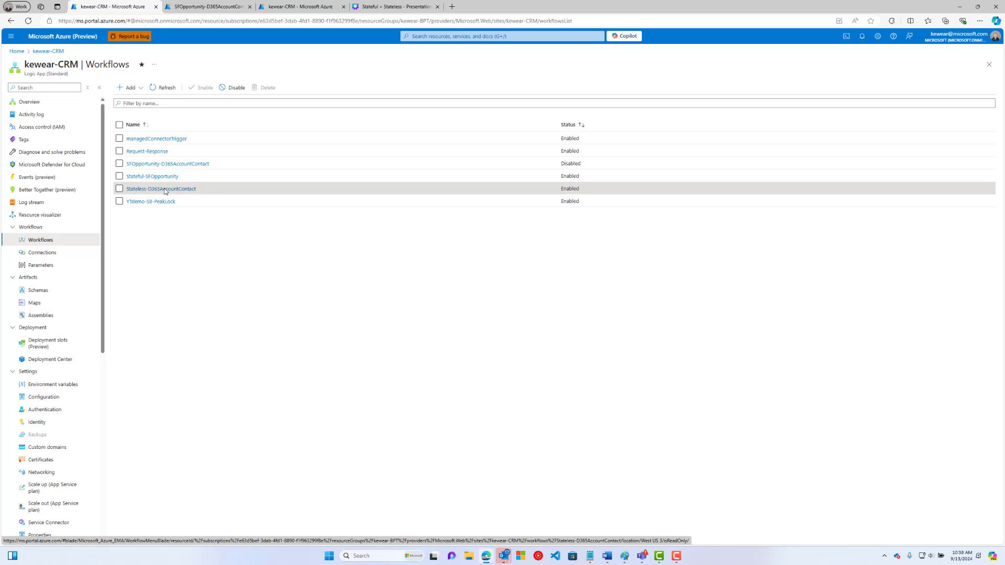
mouse_move(160, 188)
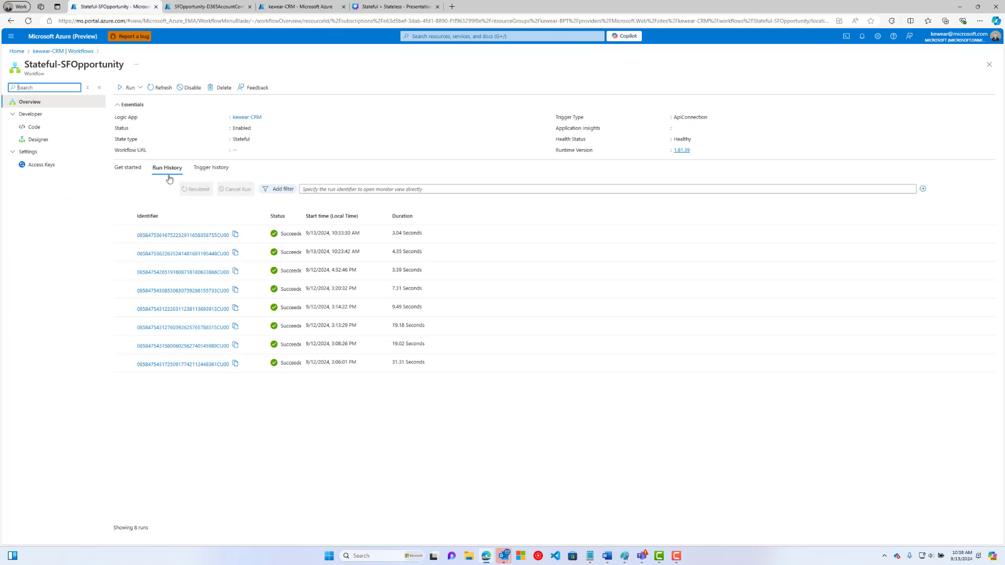
click(124, 235)
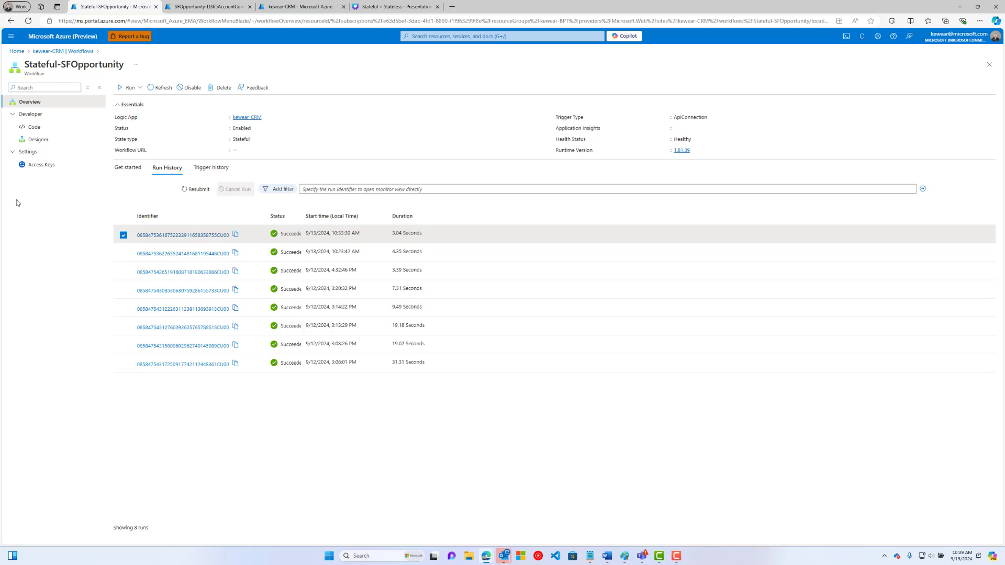
mouse_move(39, 140)
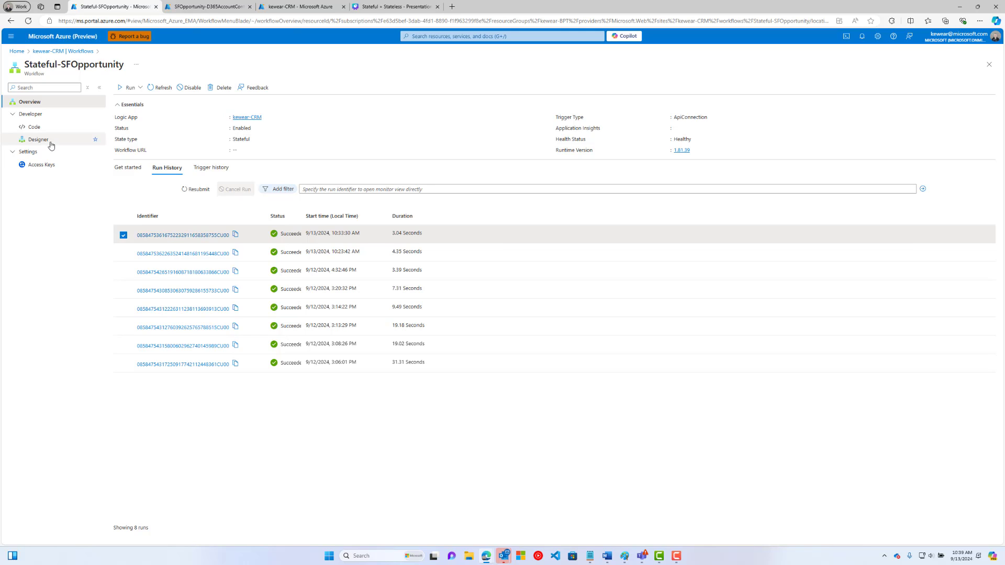